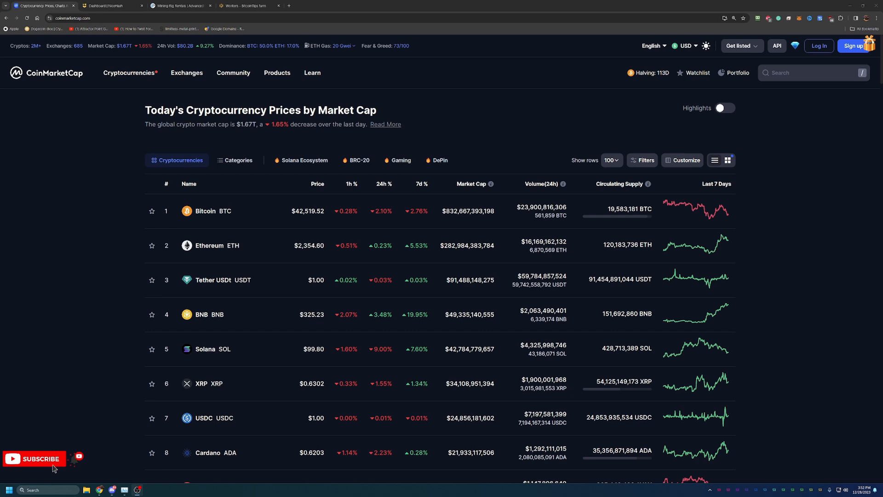
pyautogui.moveTo(321, 219)
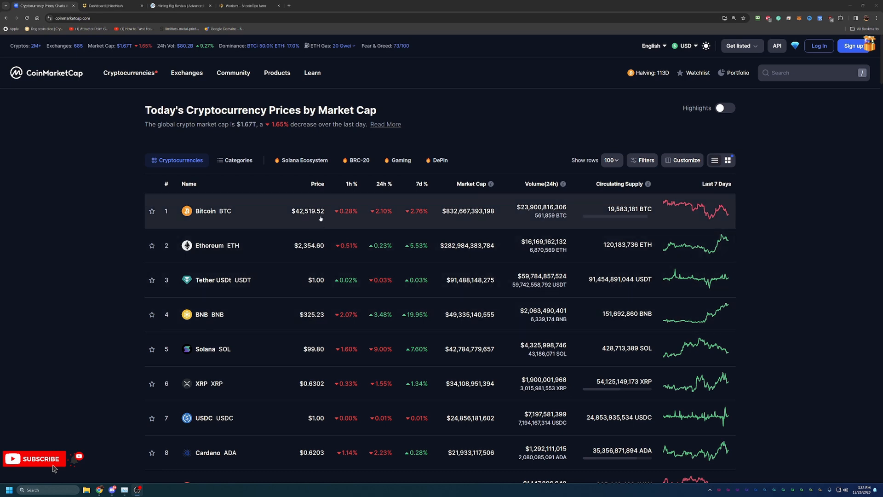
pyautogui.moveTo(284, 217)
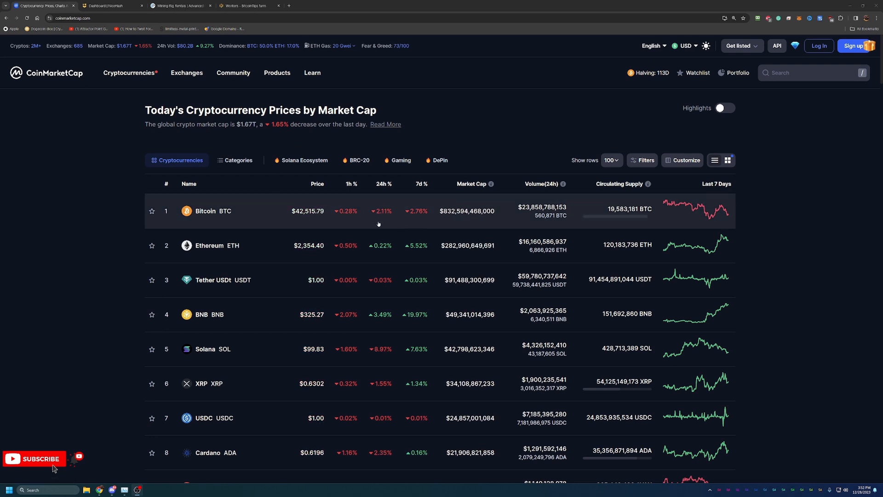
# - Browse the page, then switch to the NiceHash dashboard showing no rigs or orders
pyautogui.scroll(-3)
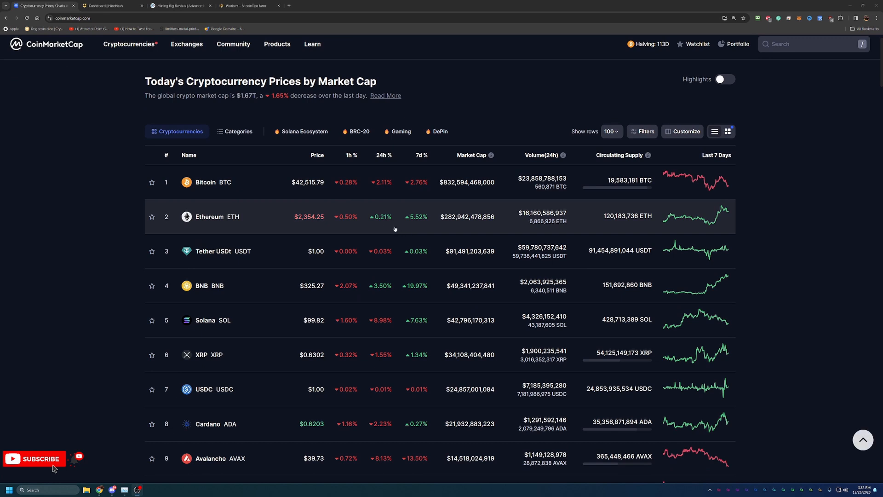
pyautogui.moveTo(415, 227)
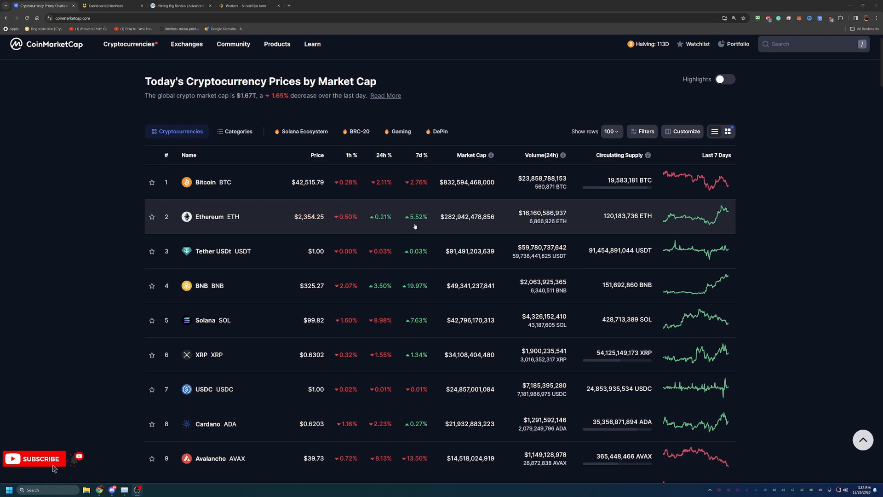
pyautogui.moveTo(384, 228)
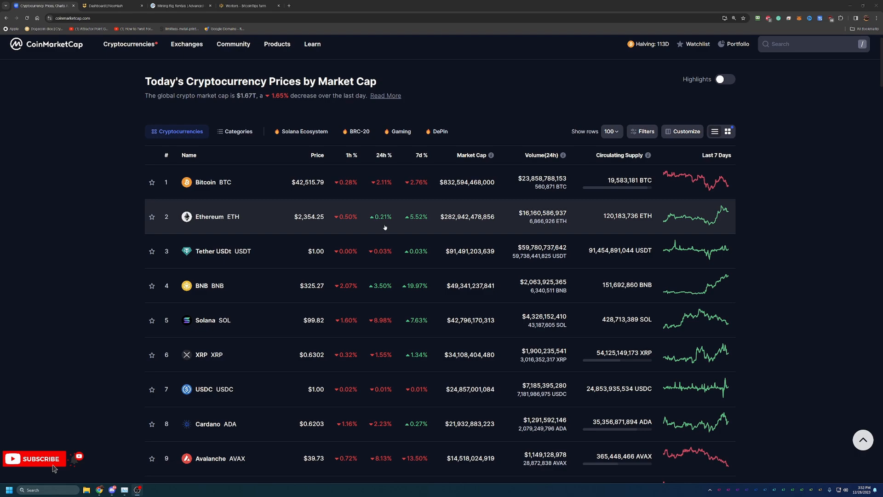
pyautogui.scroll(-3)
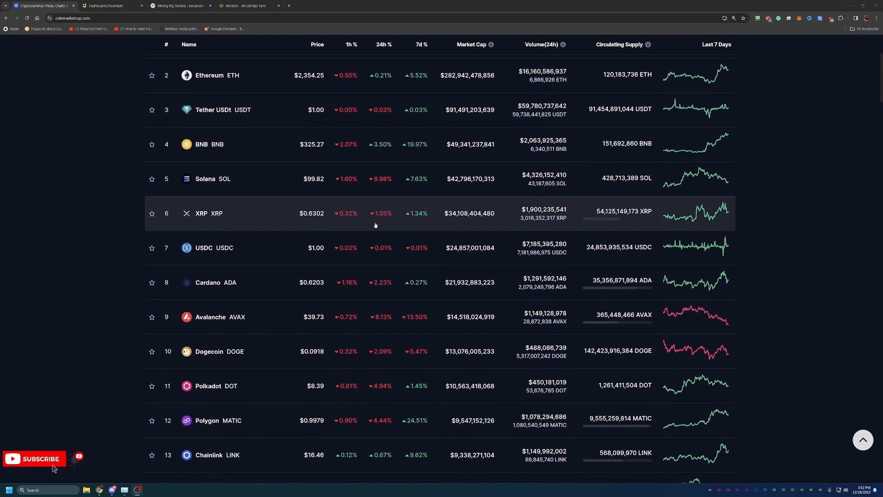
pyautogui.scroll(-3)
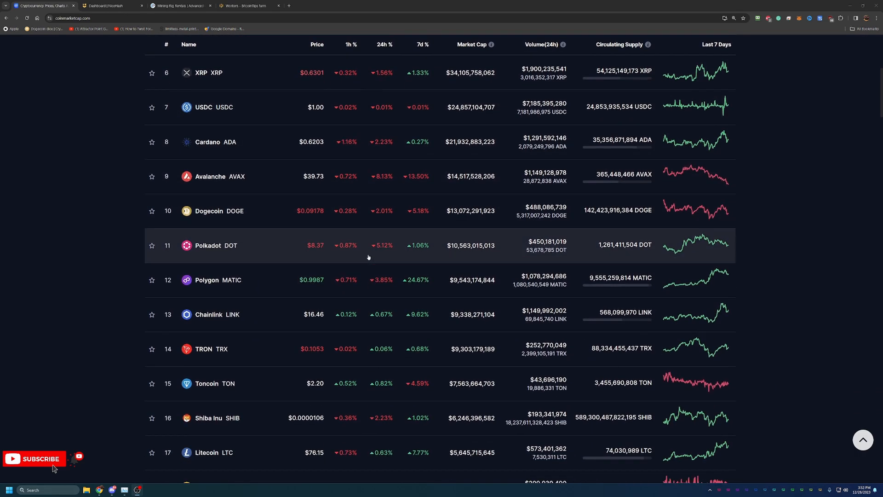
pyautogui.scroll(-3)
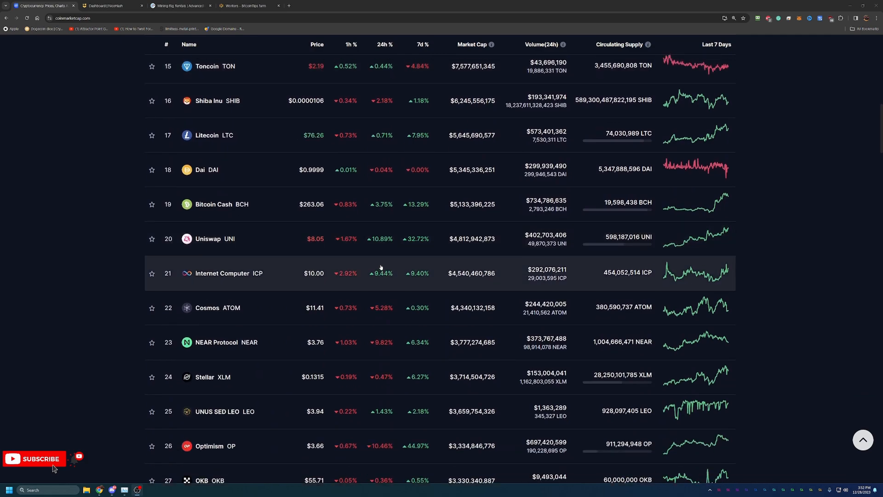
pyautogui.scroll(3)
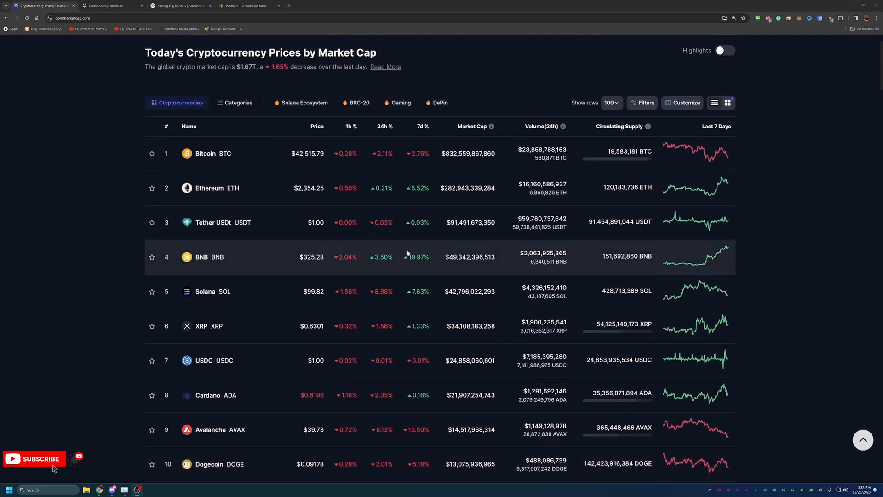
pyautogui.scroll(3)
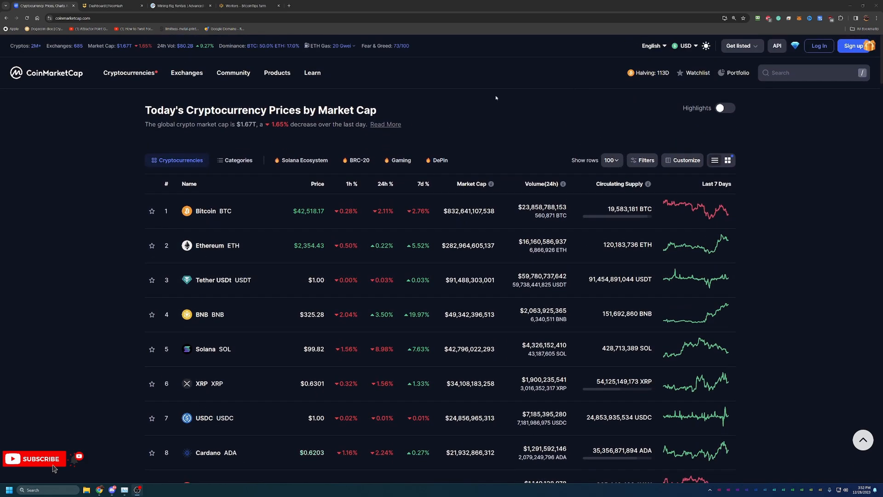
pyautogui.moveTo(455, 101)
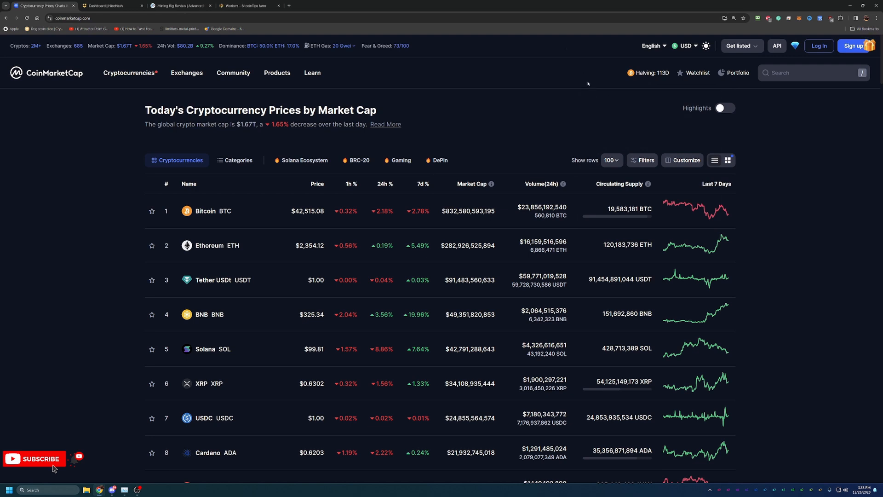
pyautogui.moveTo(567, 75)
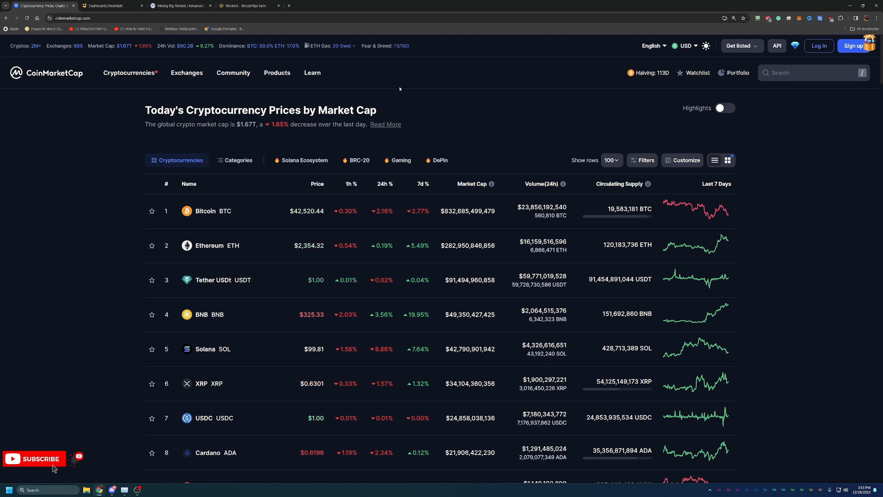
pyautogui.moveTo(403, 94)
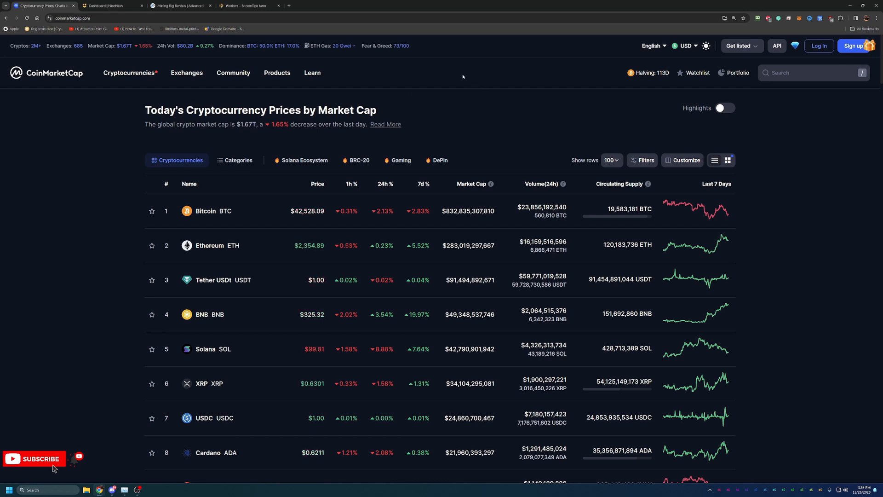
pyautogui.click(130, 73)
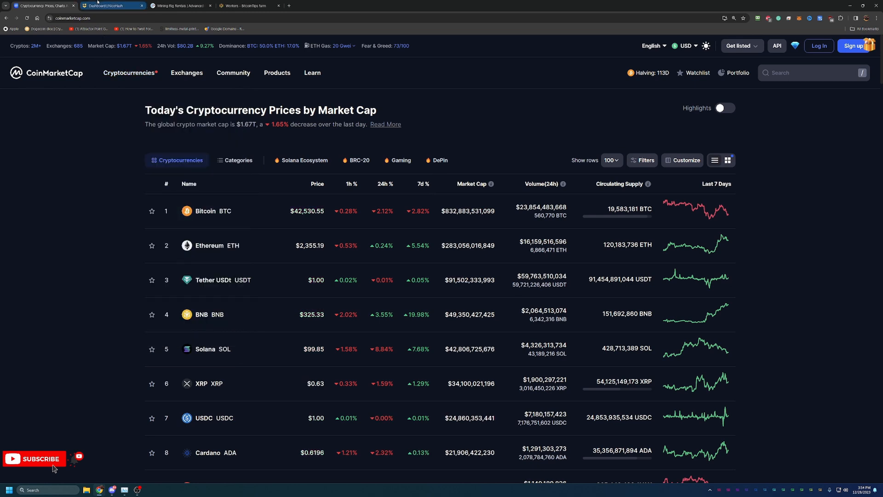
pyautogui.click(110, 5)
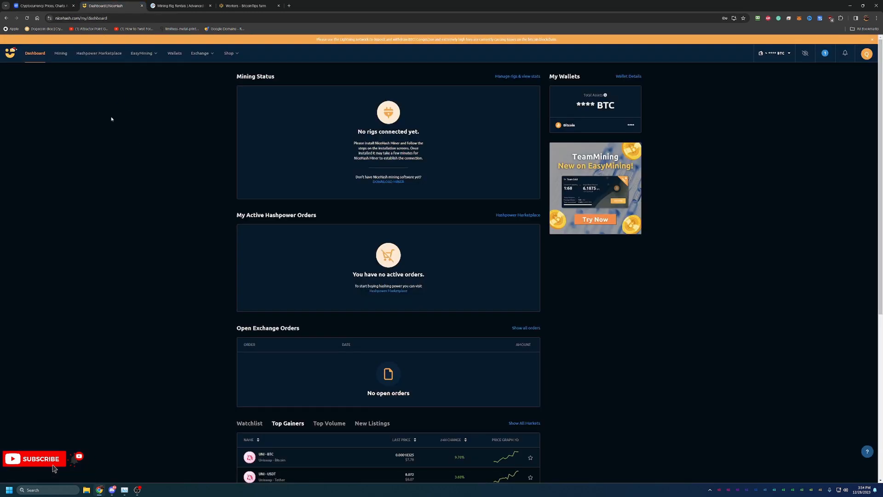
pyautogui.moveTo(61, 52)
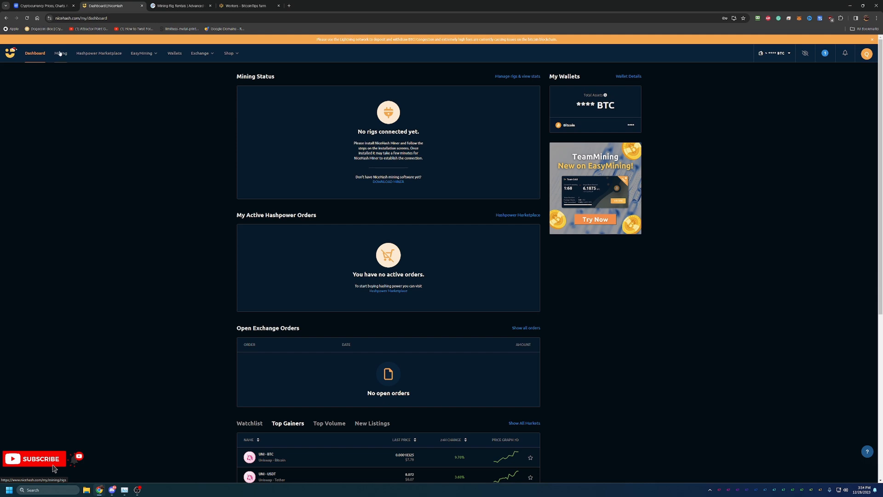
pyautogui.moveTo(287, 256)
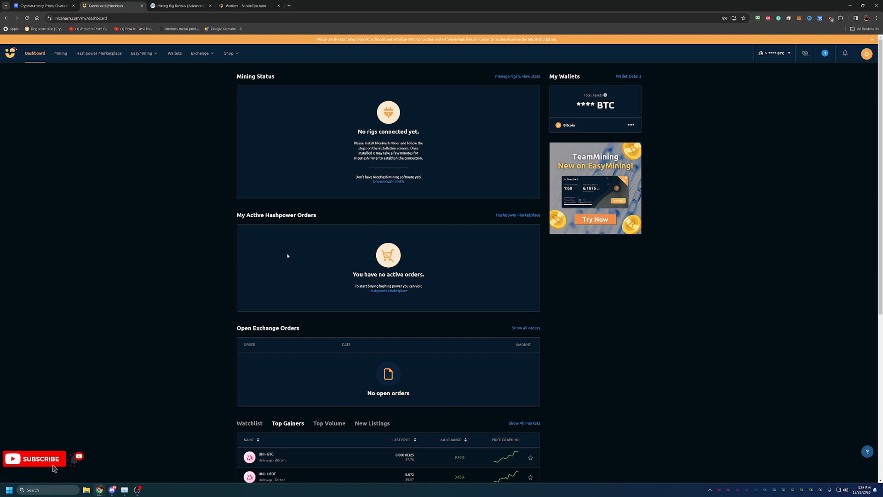
pyautogui.moveTo(115, 147)
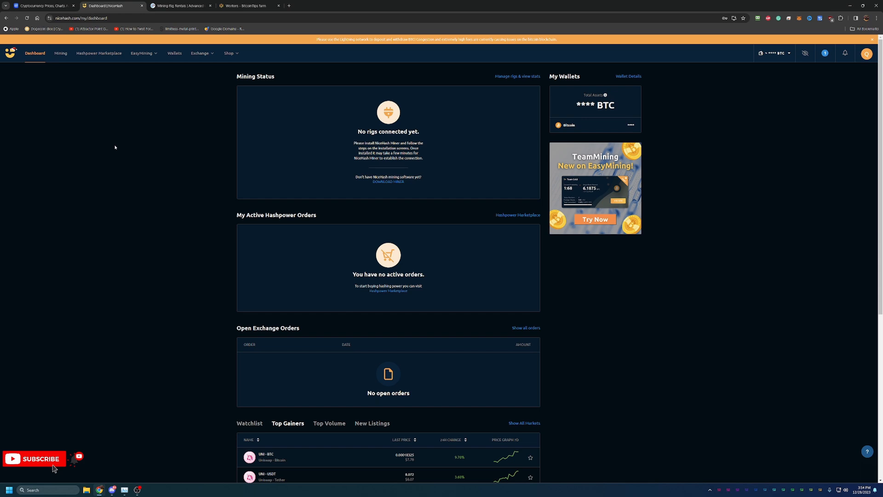
pyautogui.moveTo(129, 144)
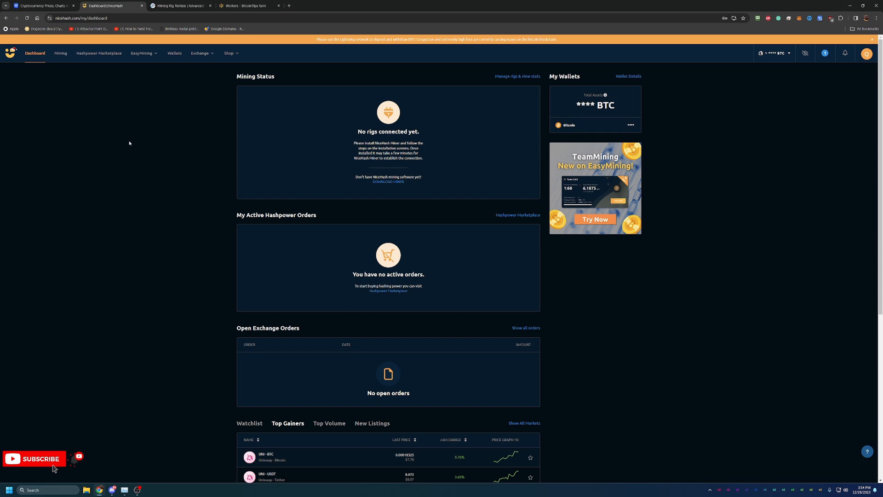
pyautogui.moveTo(78, 133)
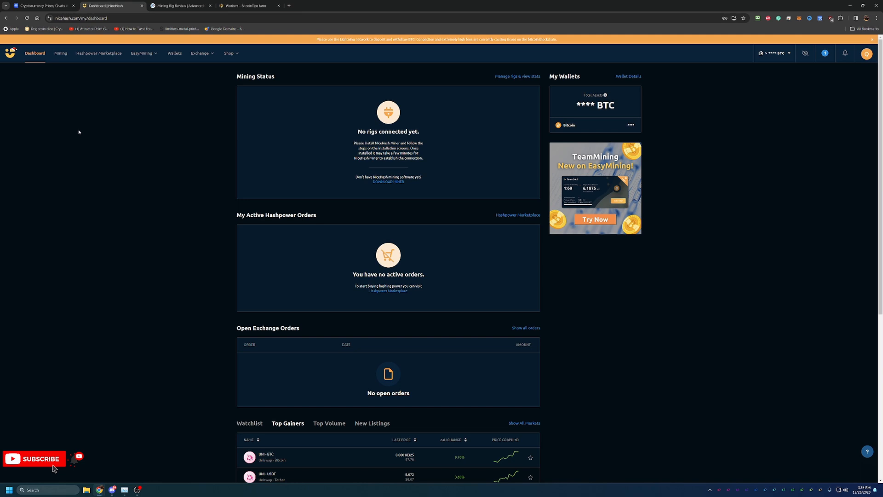
pyautogui.moveTo(37, 101)
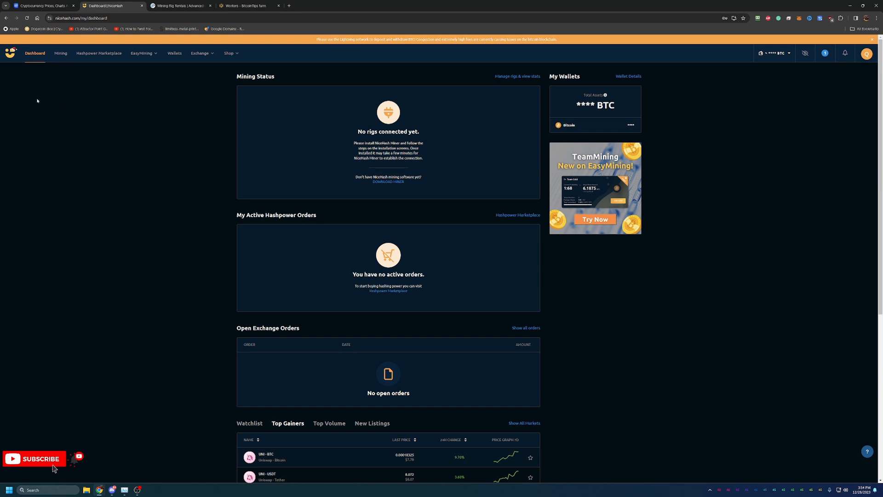
pyautogui.moveTo(35, 101)
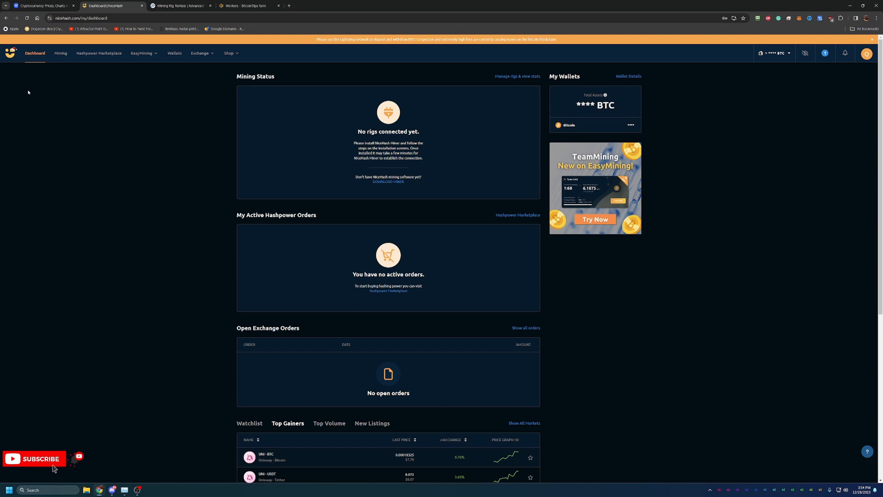
pyautogui.moveTo(17, 96)
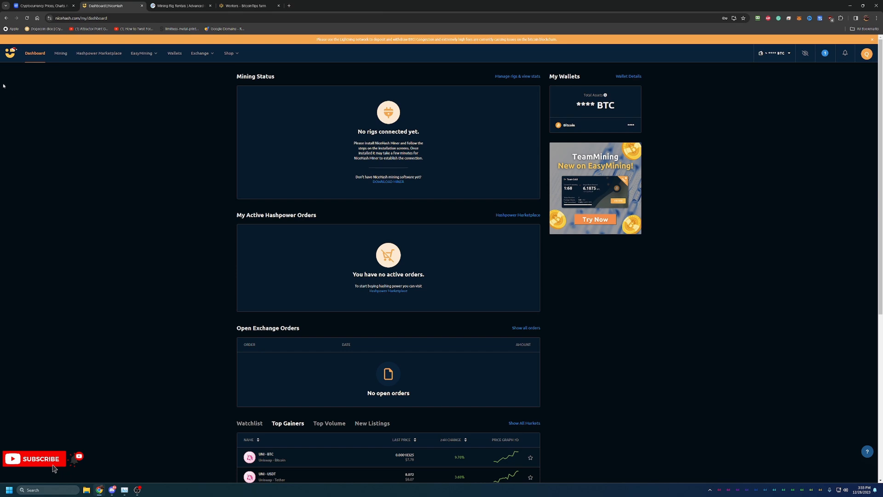
pyautogui.moveTo(377, 326)
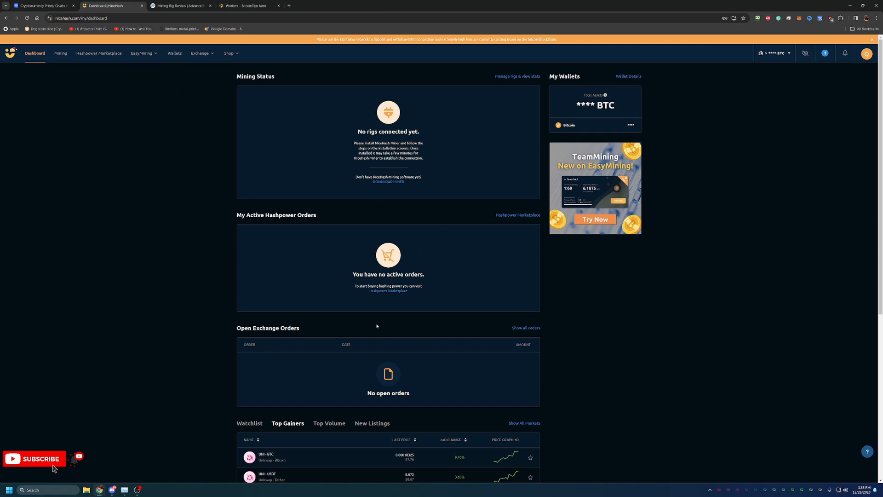
pyautogui.moveTo(121, 457)
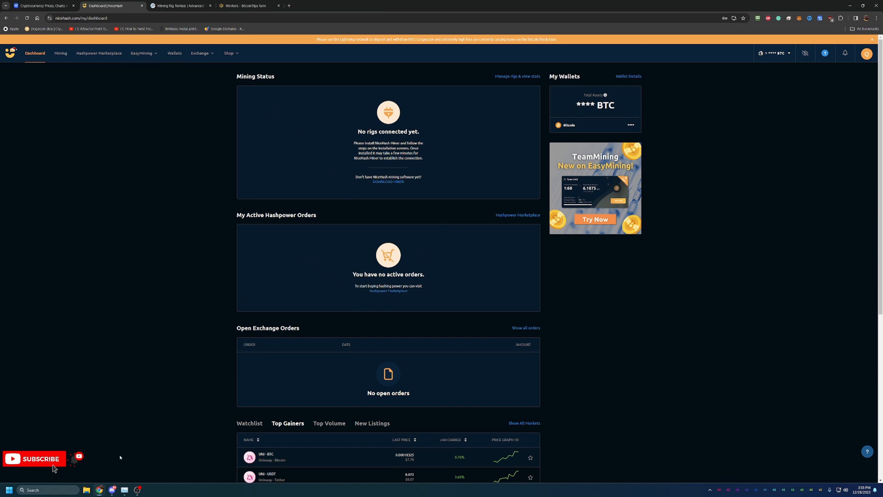
pyautogui.moveTo(199, 168)
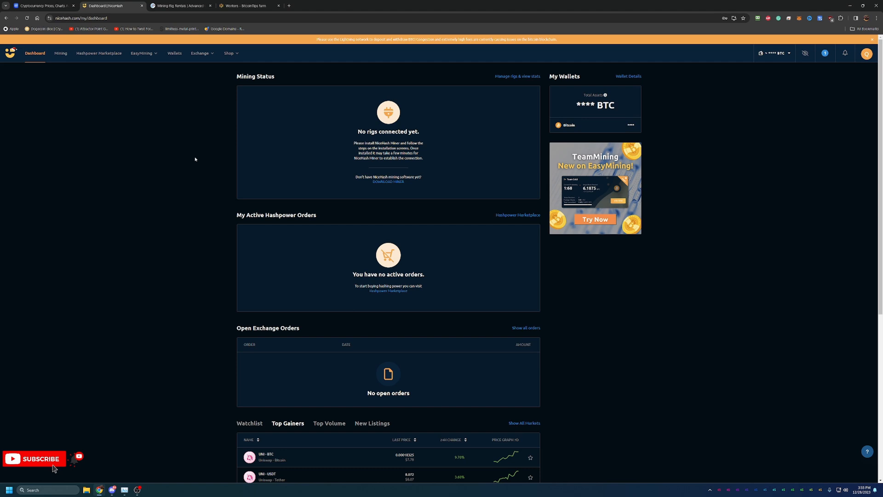
pyautogui.moveTo(60, 53)
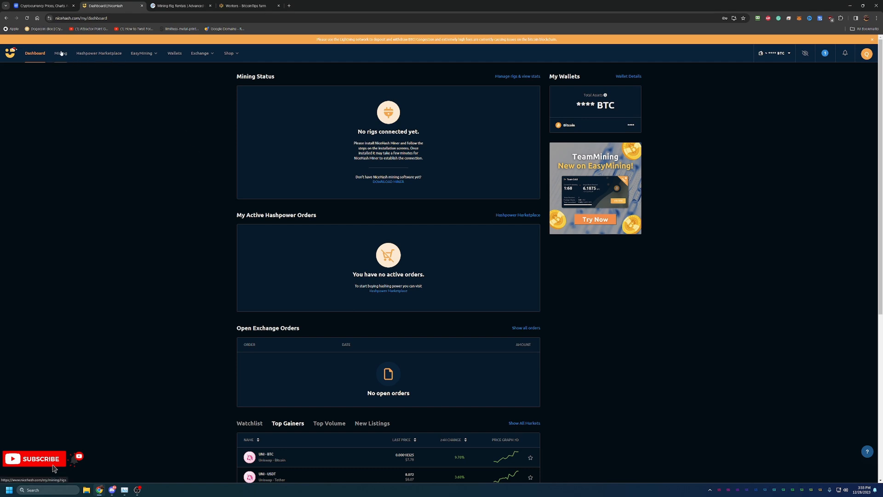
# - From Rig Manager, bring up the QuickMiner, NiceHash Miner, NiceHash OS, ASIC and Stratum options
pyautogui.click(60, 53)
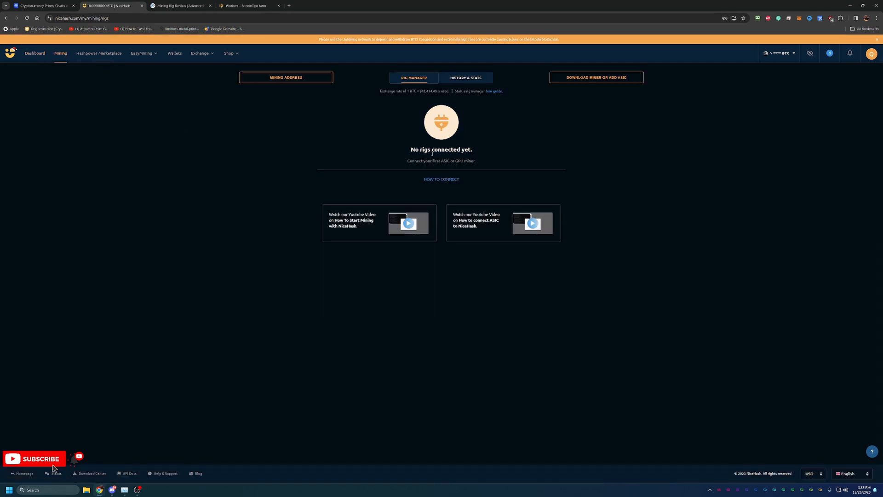
pyautogui.moveTo(583, 93)
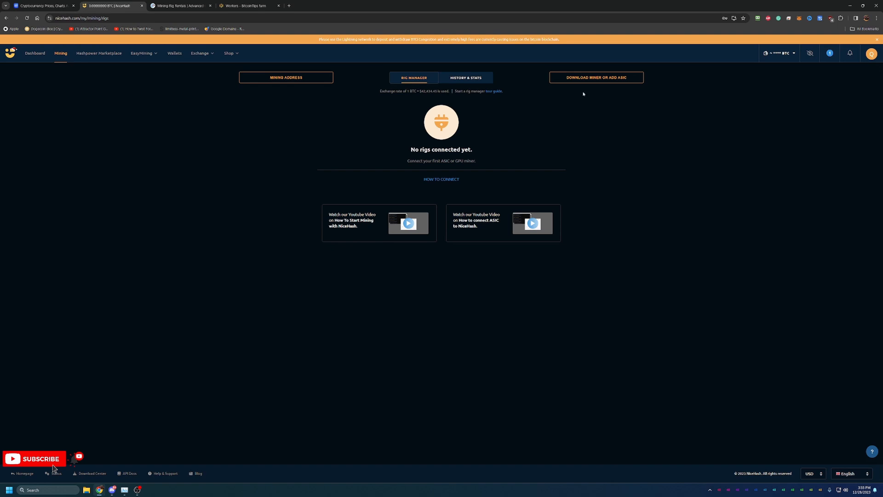
pyautogui.moveTo(618, 72)
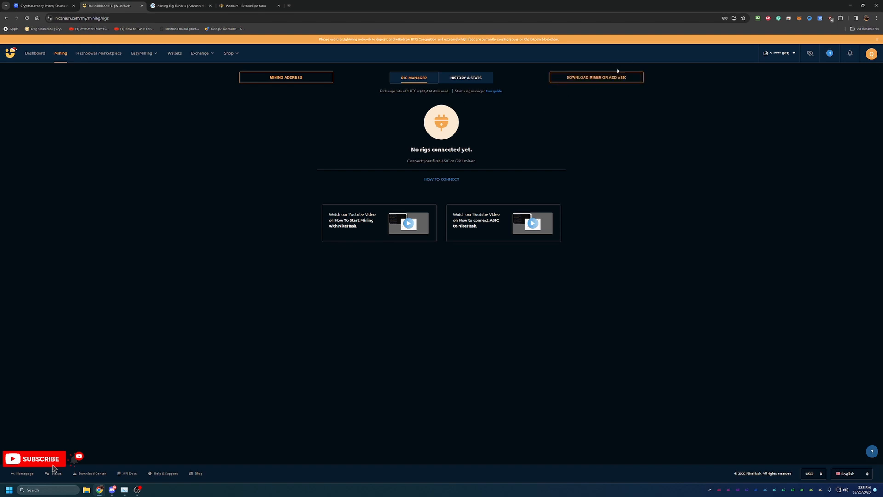
pyautogui.click(596, 77)
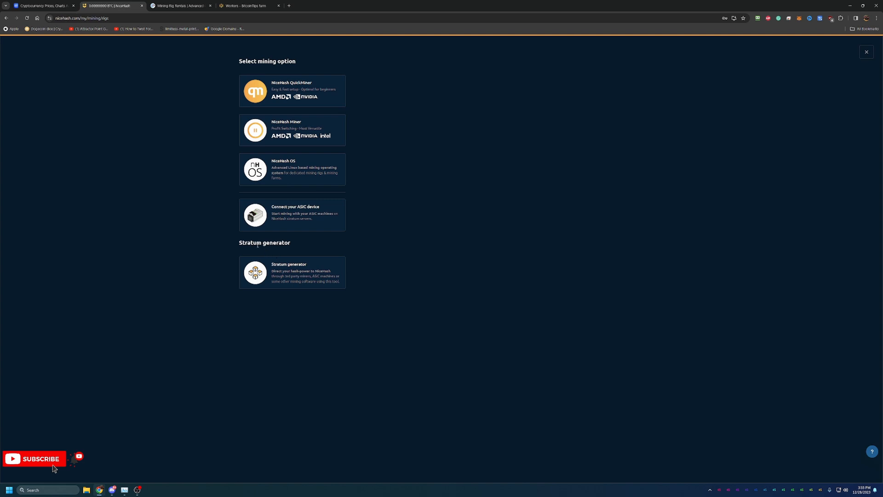
pyautogui.moveTo(183, 209)
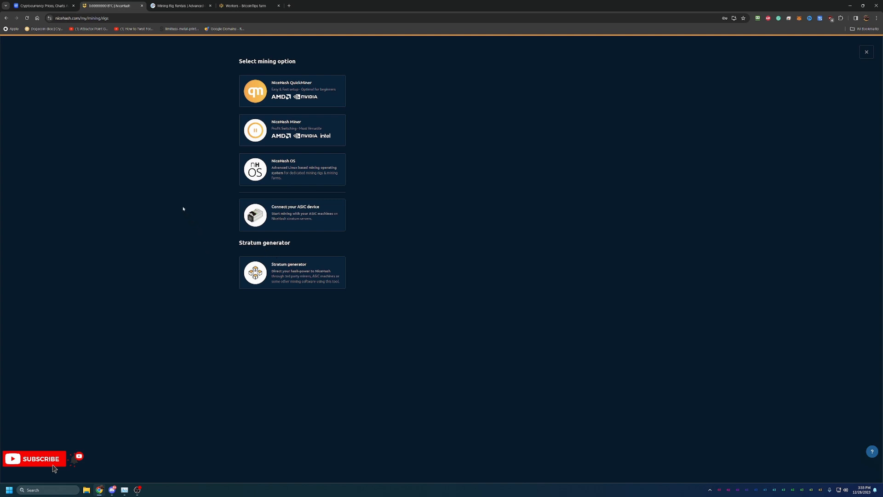
pyautogui.moveTo(306, 37)
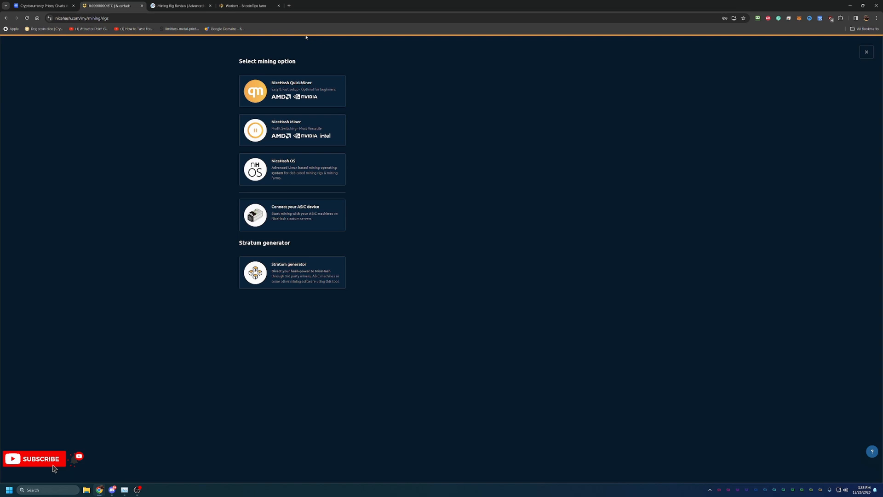
pyautogui.moveTo(253, 71)
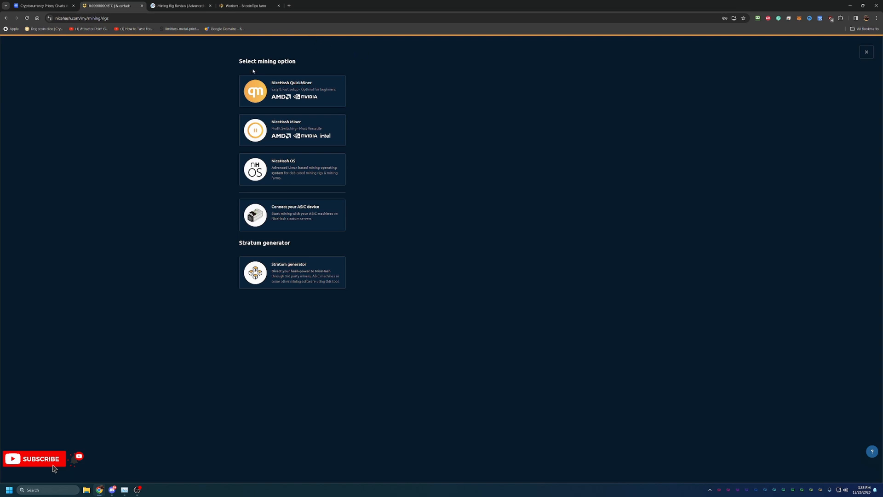
pyautogui.moveTo(421, 110)
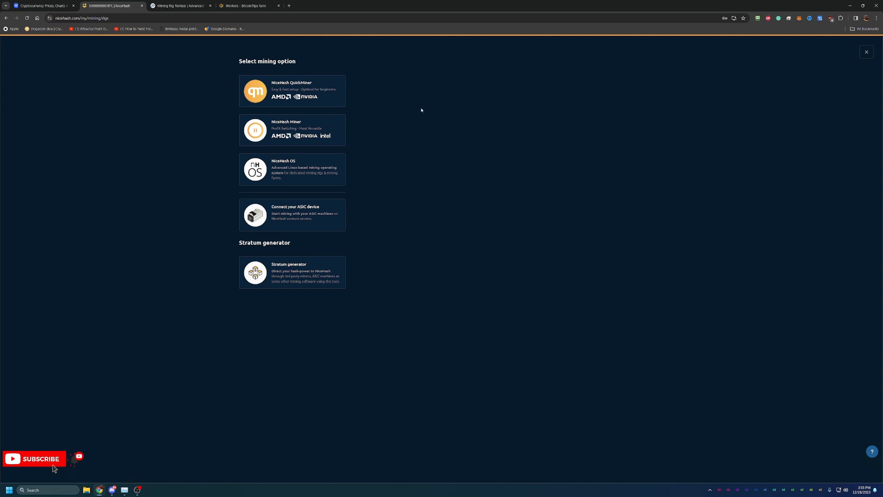
pyautogui.moveTo(383, 118)
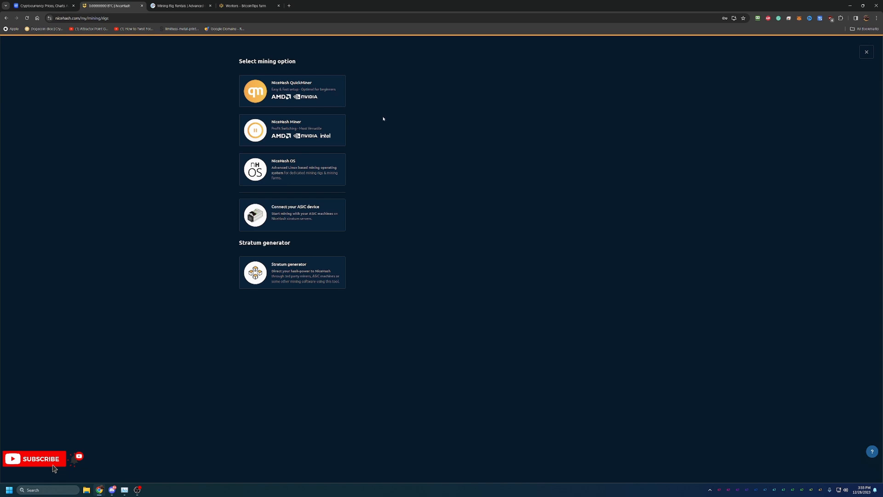
pyautogui.moveTo(273, 130)
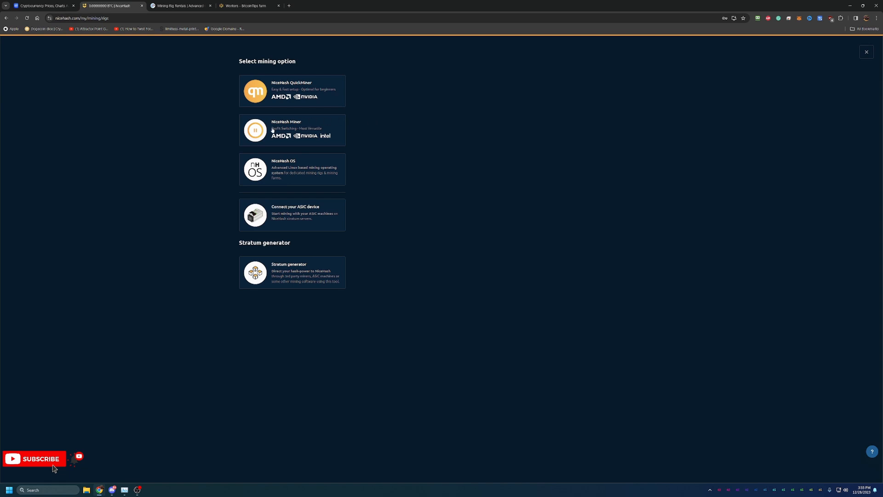
pyautogui.moveTo(316, 129)
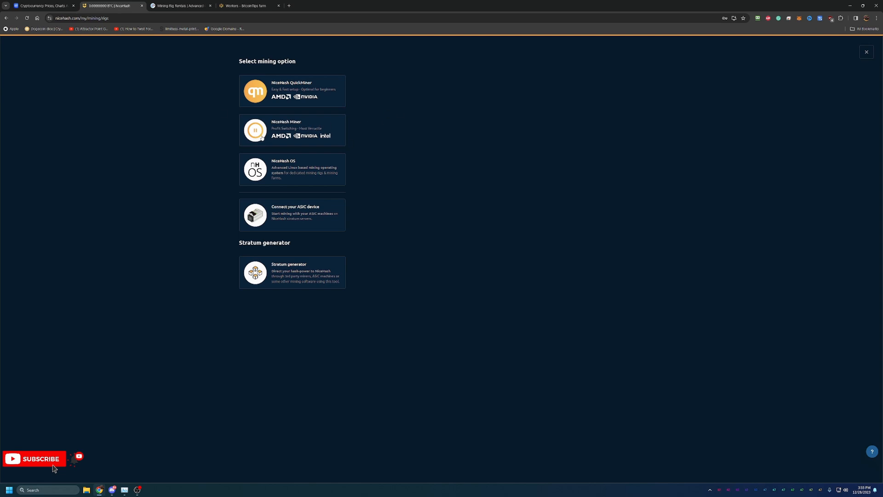
pyautogui.moveTo(361, 71)
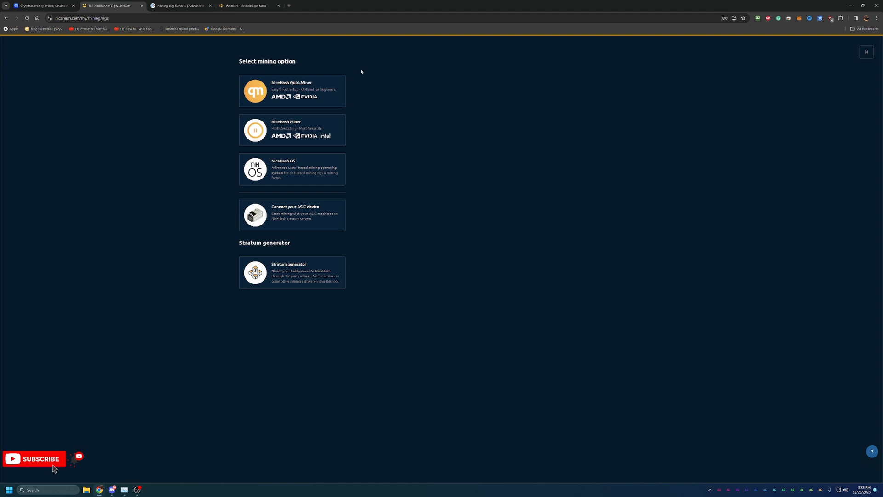
pyautogui.moveTo(351, 82)
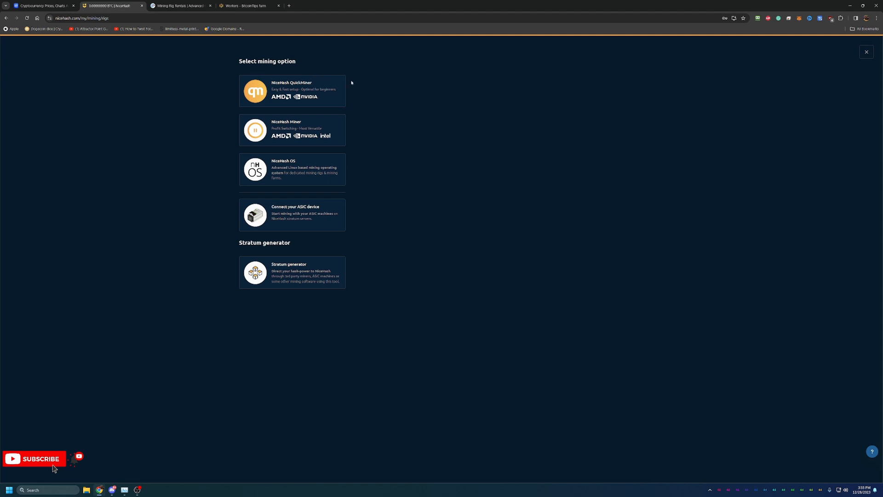
pyautogui.moveTo(336, 84)
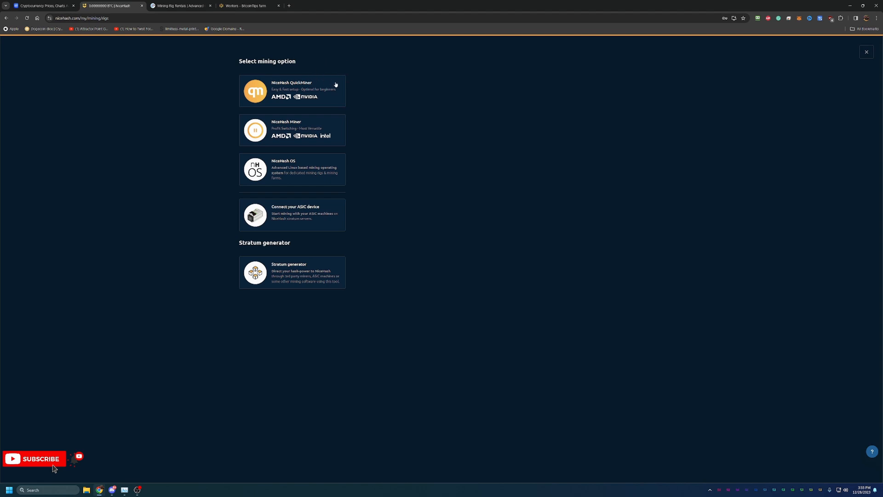
pyautogui.moveTo(353, 139)
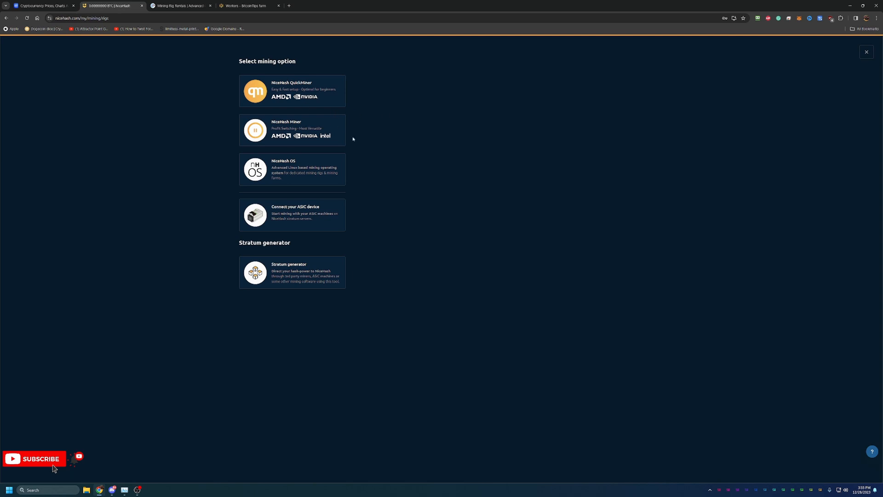
pyautogui.moveTo(75, 470)
pyautogui.write('nice')
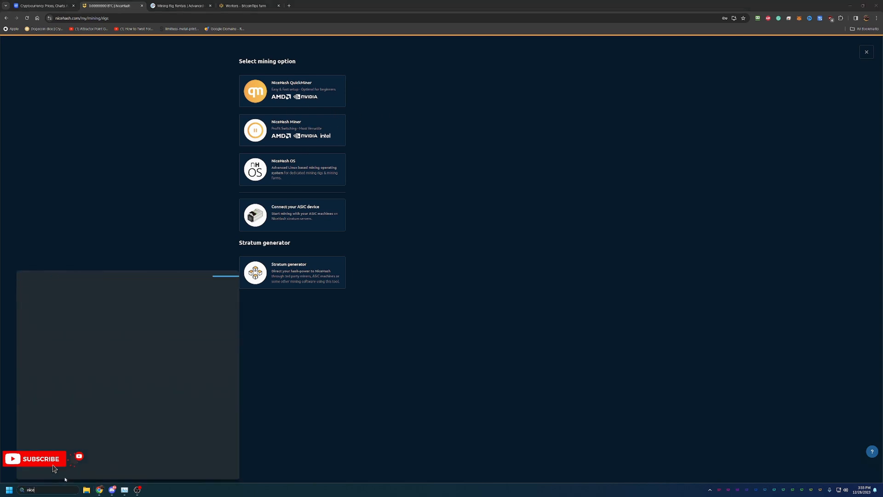
pyautogui.moveTo(183, 381)
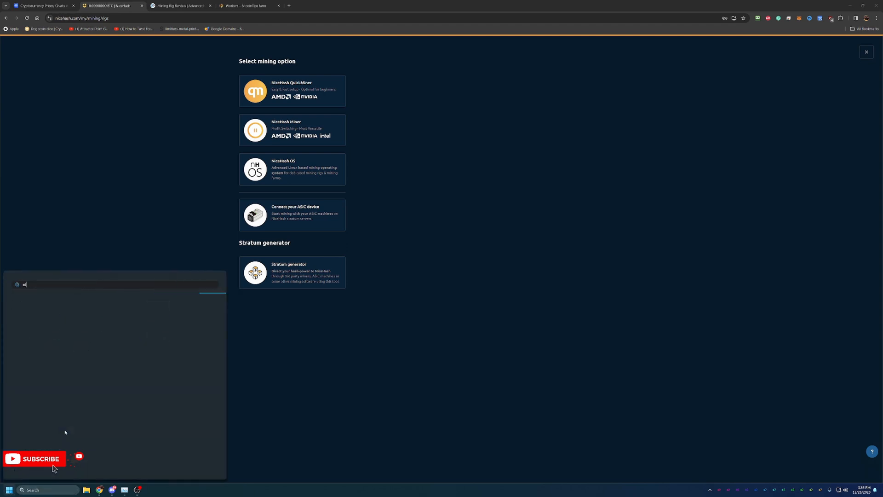
pyautogui.write('ice')
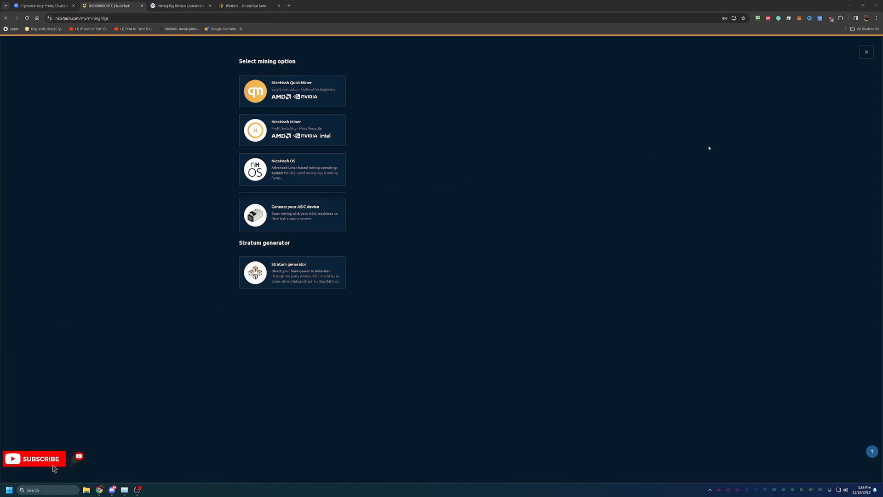
# - Launch NiceHash Miner to its dashboard showing 1 GPU, 1 CPU and zero profitability
pyautogui.click(291, 130)
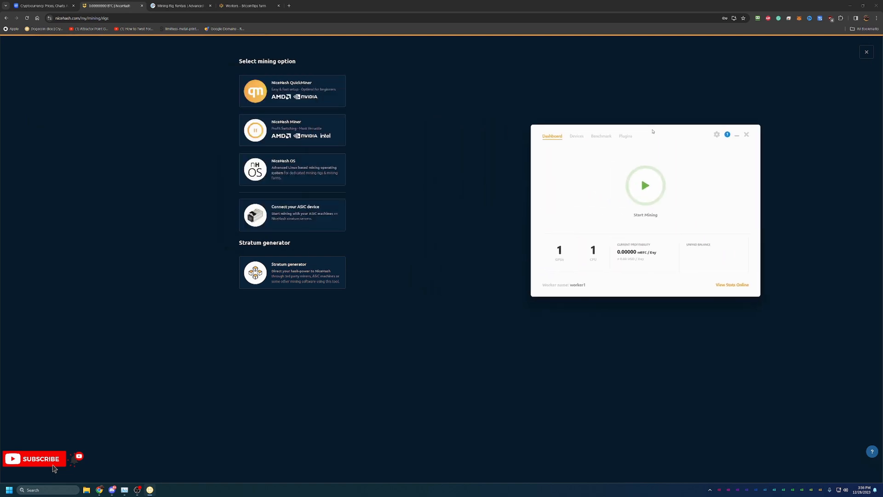
pyautogui.moveTo(555, 271)
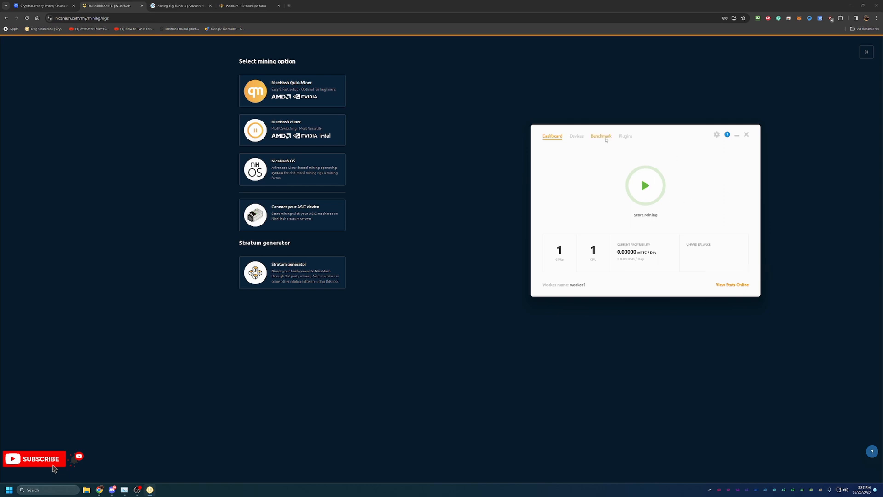
# - View the Benchmark page listing the stopped Ryzen CPU and RTX GPU, one benchmark pending
pyautogui.click(601, 135)
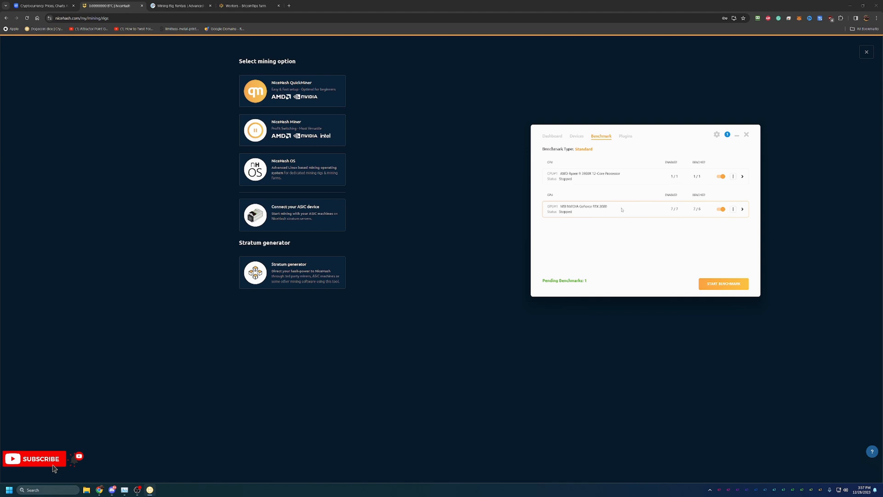
pyautogui.moveTo(627, 219)
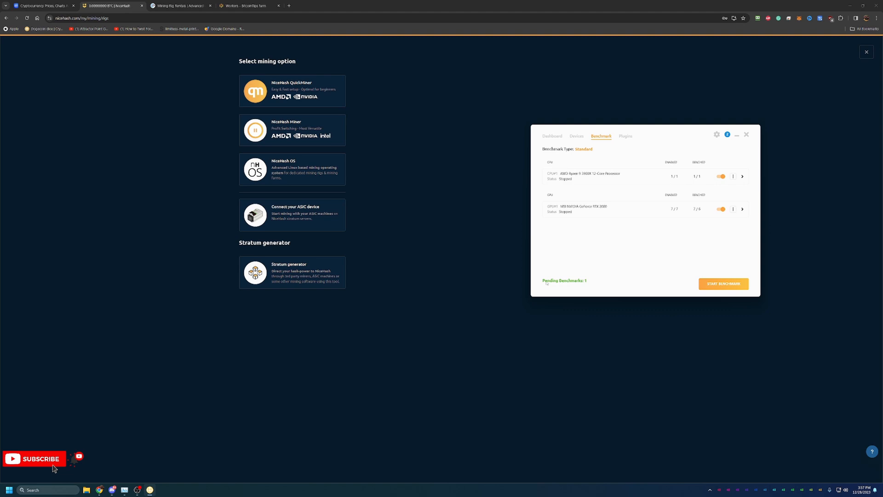
pyautogui.moveTo(604, 282)
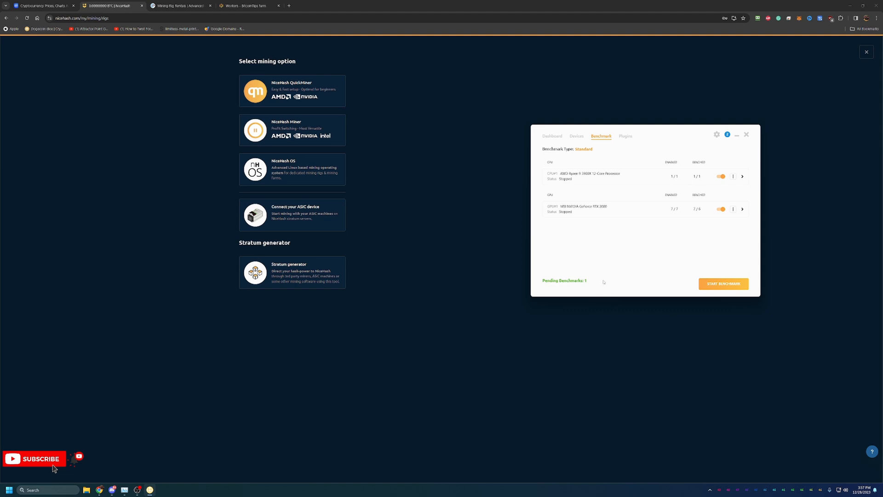
pyautogui.moveTo(596, 263)
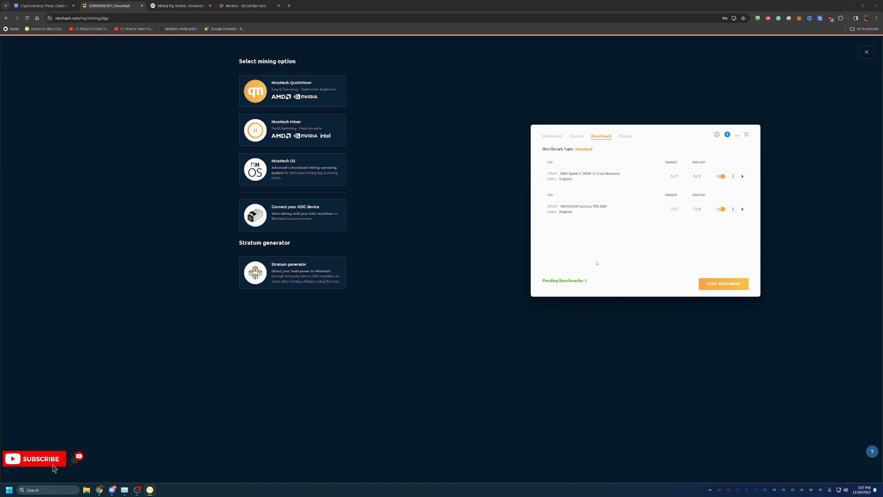
pyautogui.moveTo(593, 263)
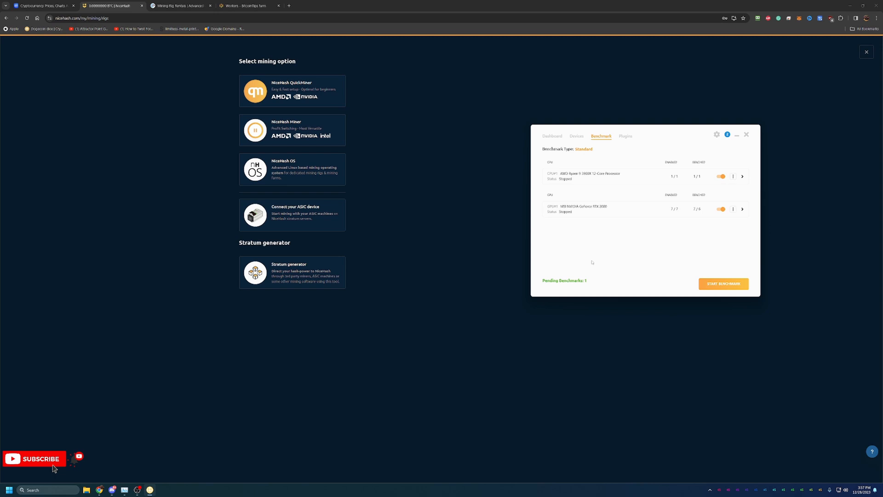
pyautogui.moveTo(595, 259)
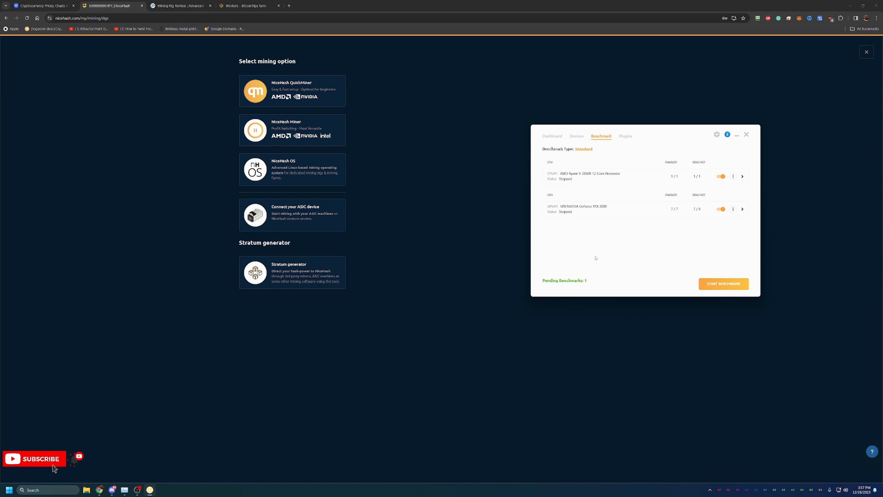
pyautogui.moveTo(599, 194)
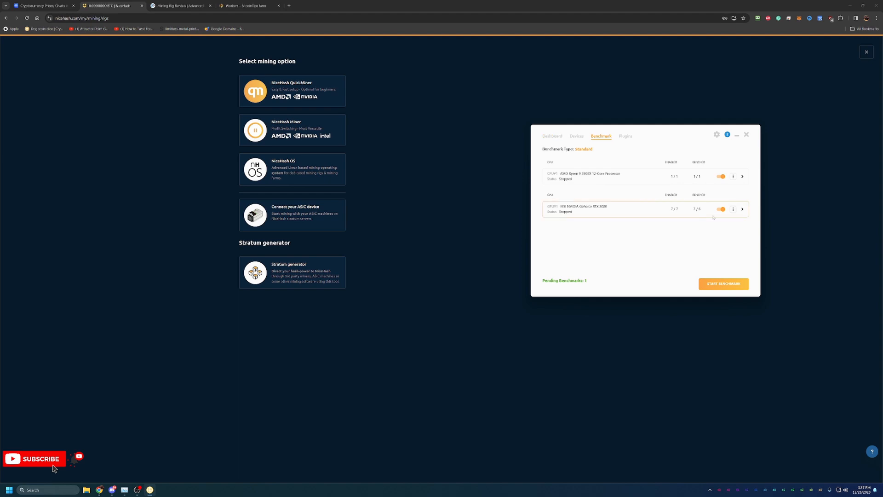
# - Start mining on worker1 at an estimated 0.01466 mBTC per day, then return to the dashboard
pyautogui.click(552, 135)
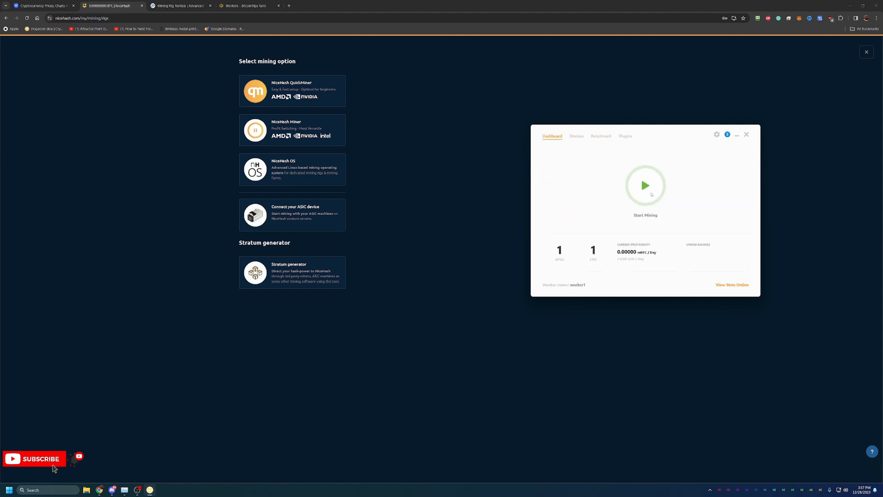
pyautogui.click(645, 186)
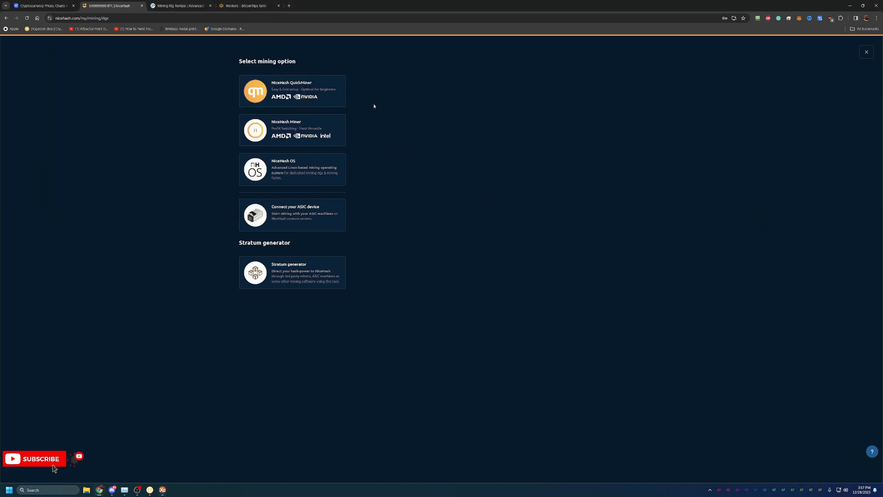
pyautogui.click(866, 52)
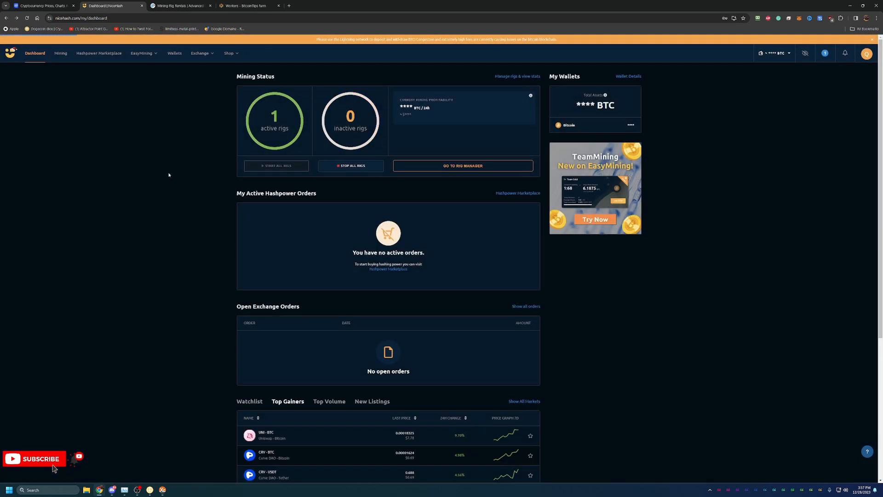
pyautogui.moveTo(314, 101)
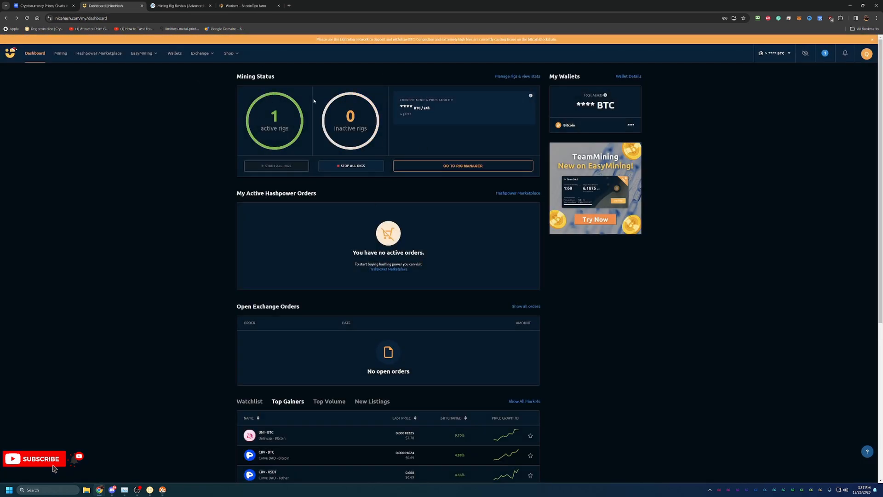
pyautogui.moveTo(297, 93)
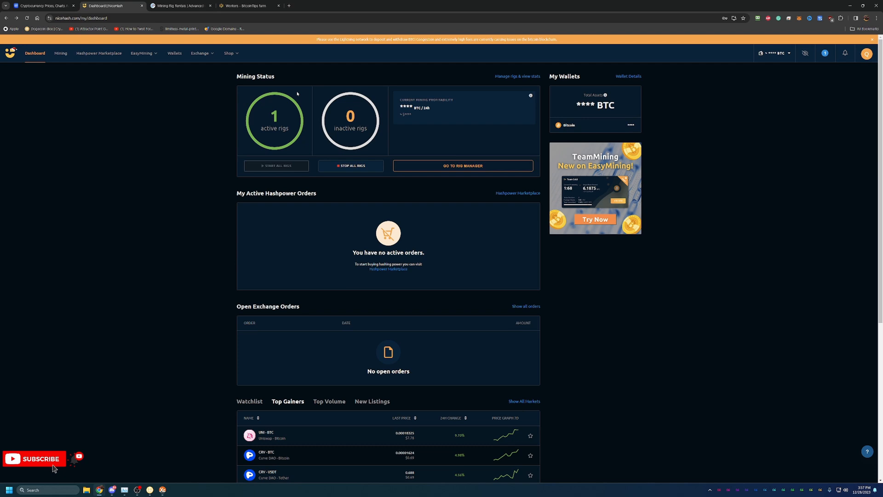
pyautogui.moveTo(296, 91)
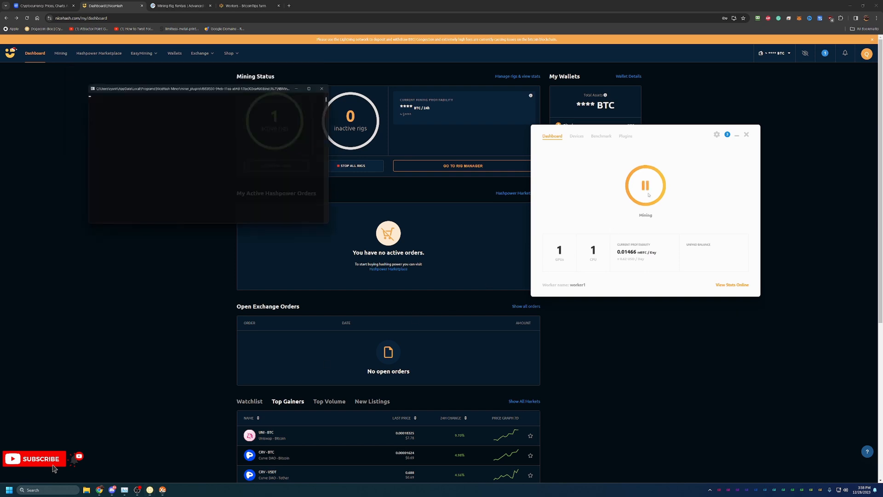
# - Pause mining in NiceHash Miner and close the miner window
pyautogui.click(645, 185)
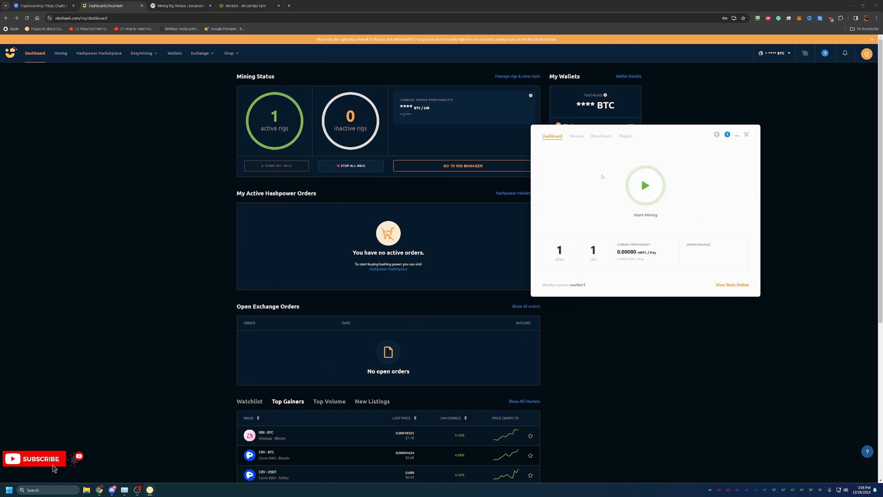
pyautogui.moveTo(629, 261)
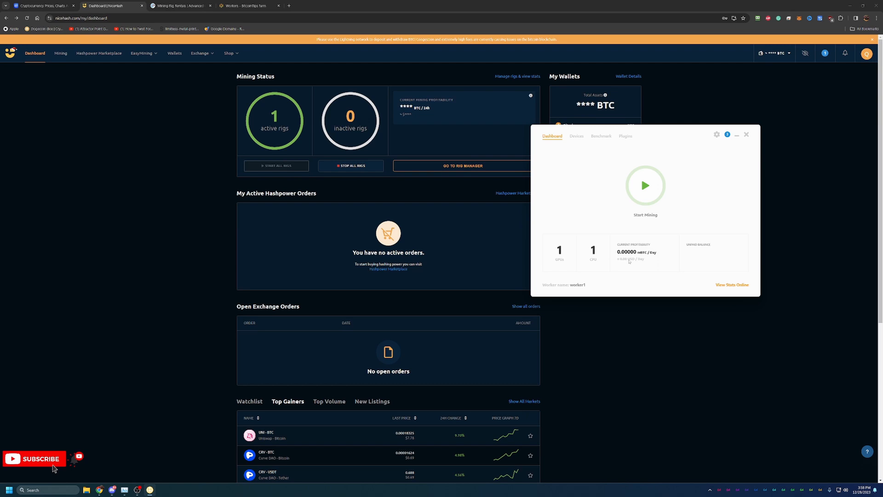
pyautogui.click(747, 134)
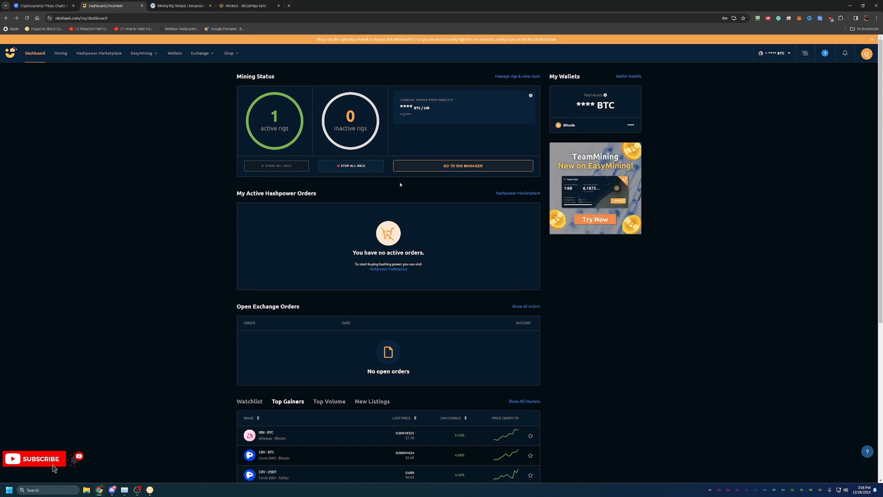
pyautogui.moveTo(586, 134)
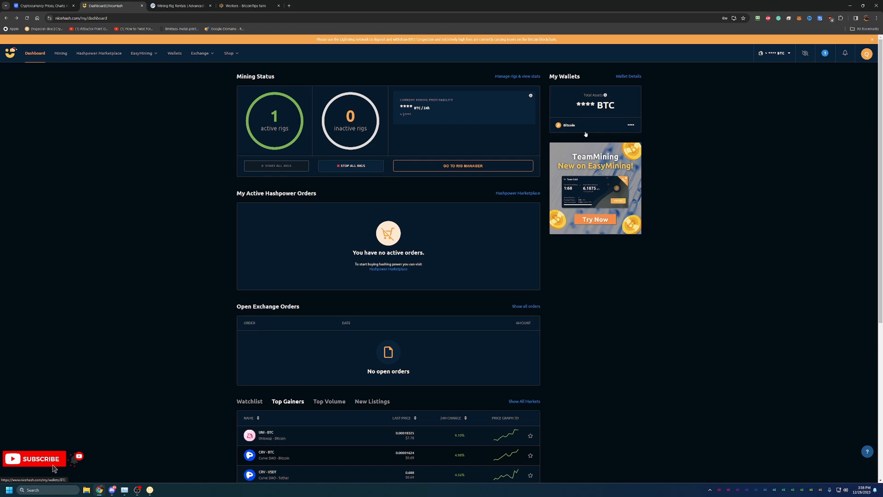
pyautogui.moveTo(566, 118)
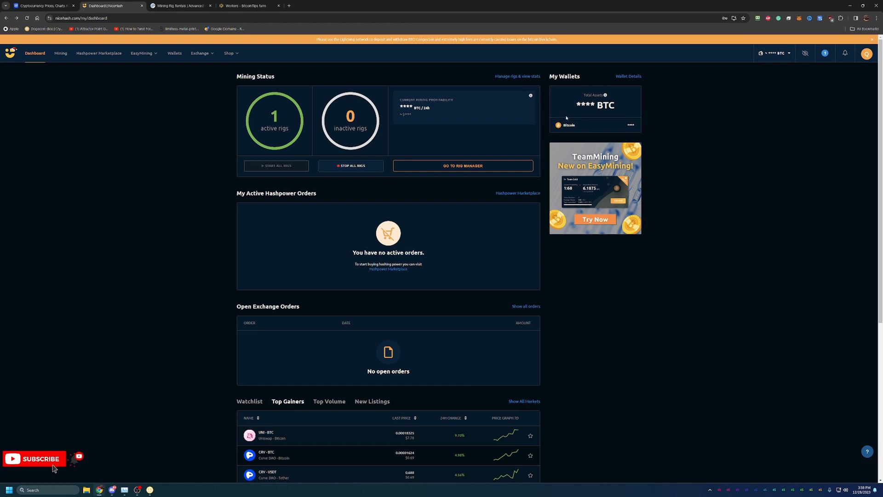
pyautogui.moveTo(688, 147)
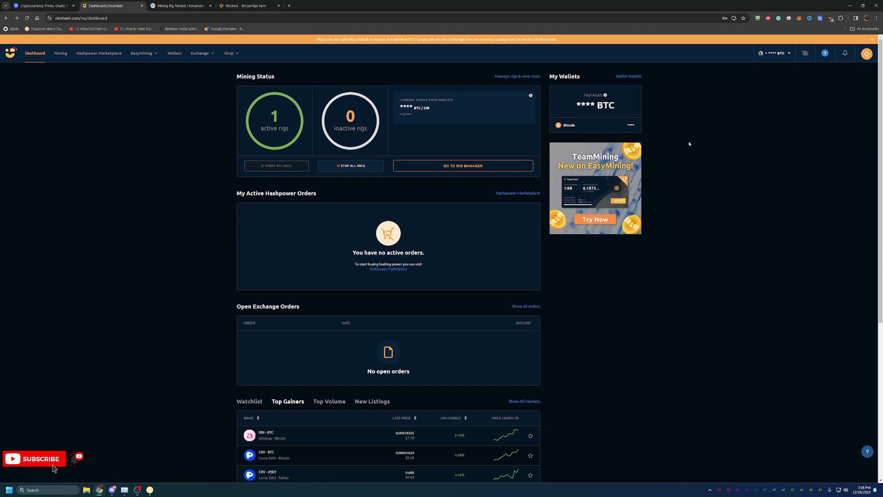
pyautogui.moveTo(771, 356)
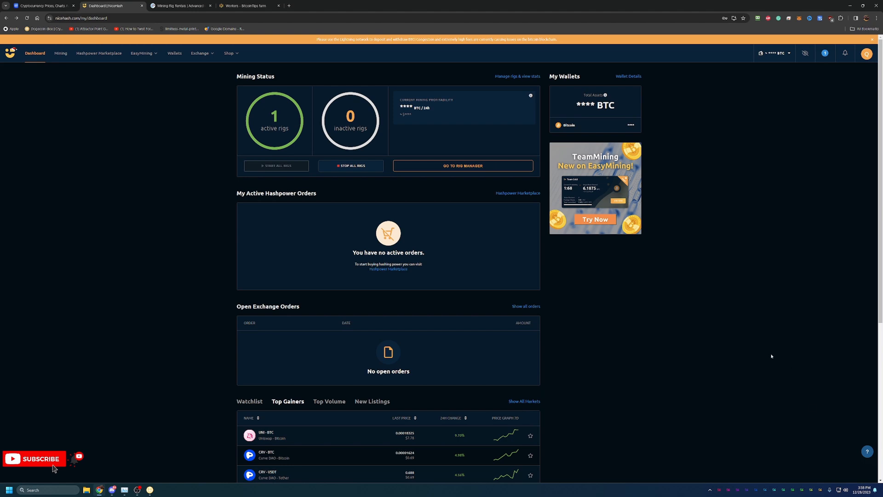
# - Check the rig list and mining options, confirming 0 active and 1 inactive rig
pyautogui.click(351, 166)
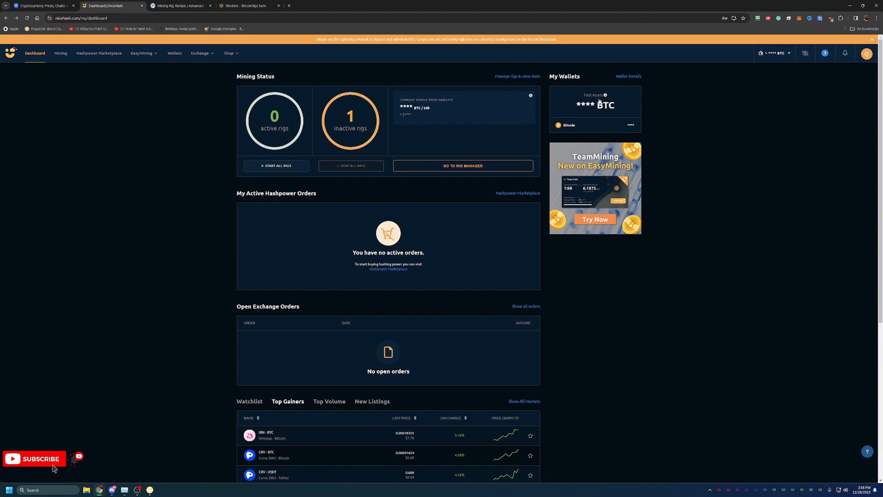
pyautogui.moveTo(60, 53)
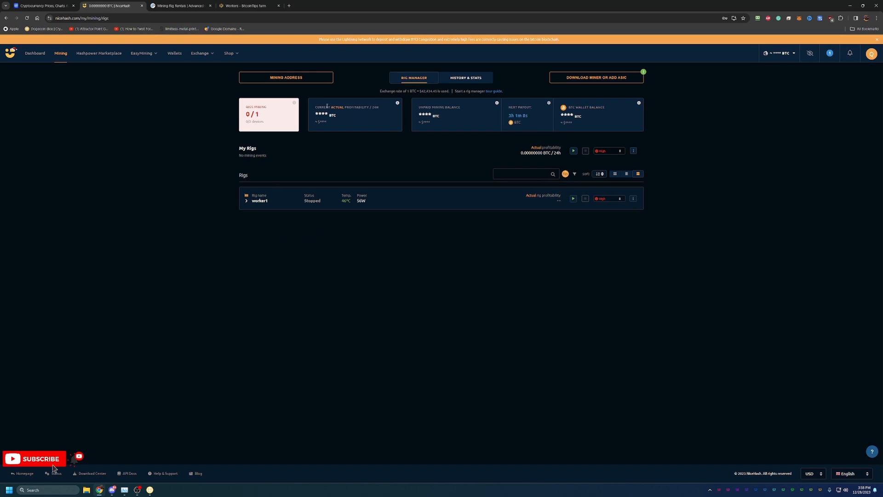
pyautogui.click(595, 78)
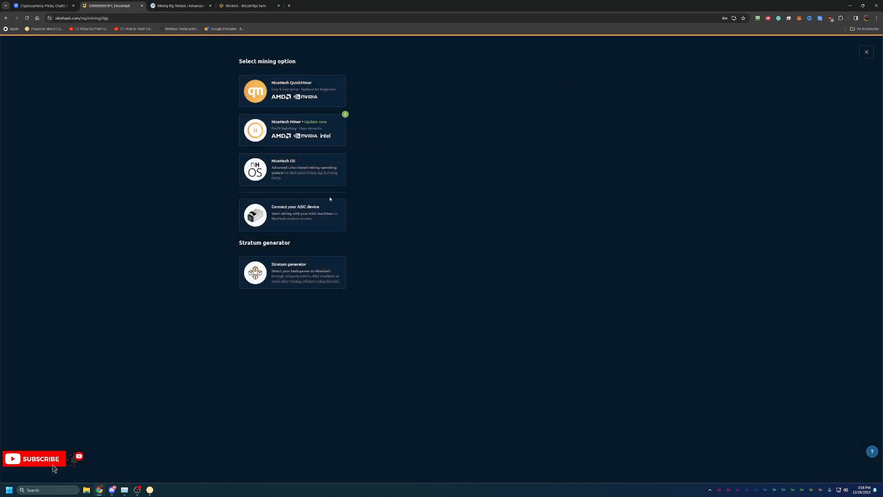
pyautogui.moveTo(329, 180)
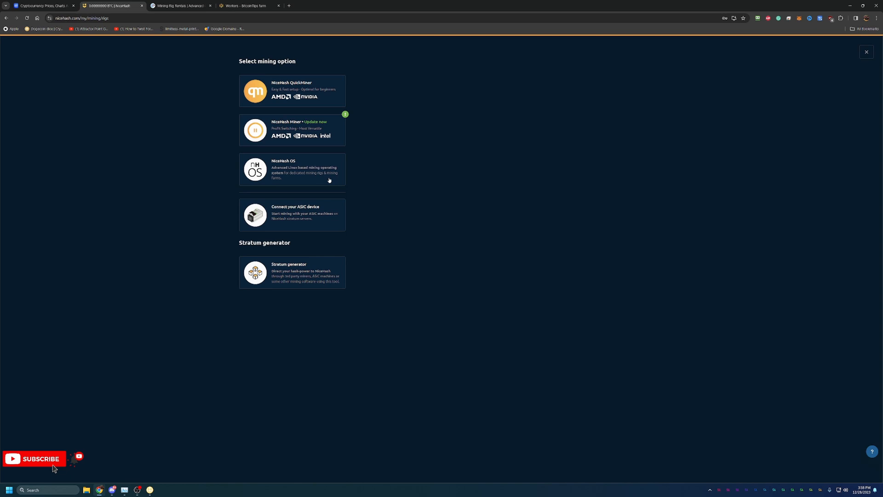
pyautogui.moveTo(315, 163)
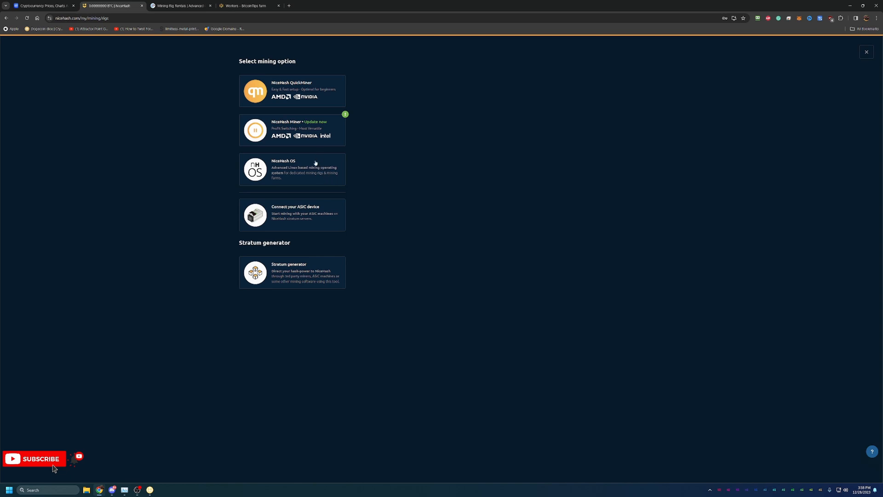
pyautogui.moveTo(269, 157)
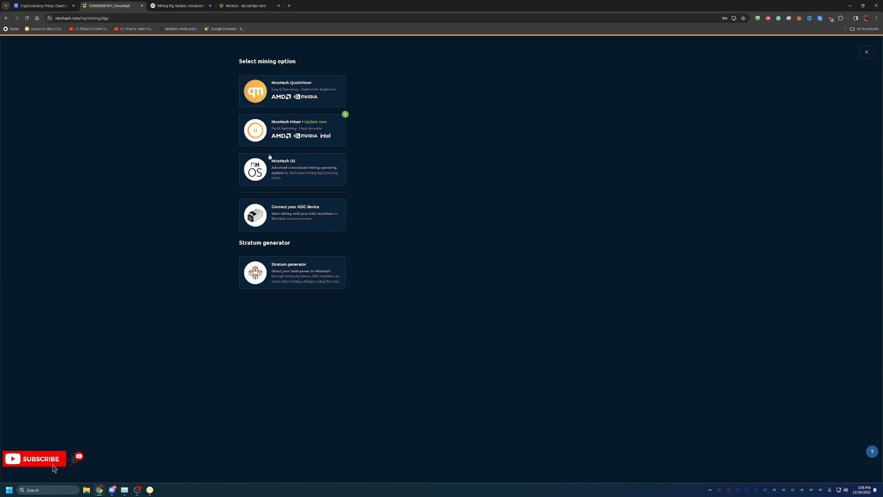
pyautogui.moveTo(417, 248)
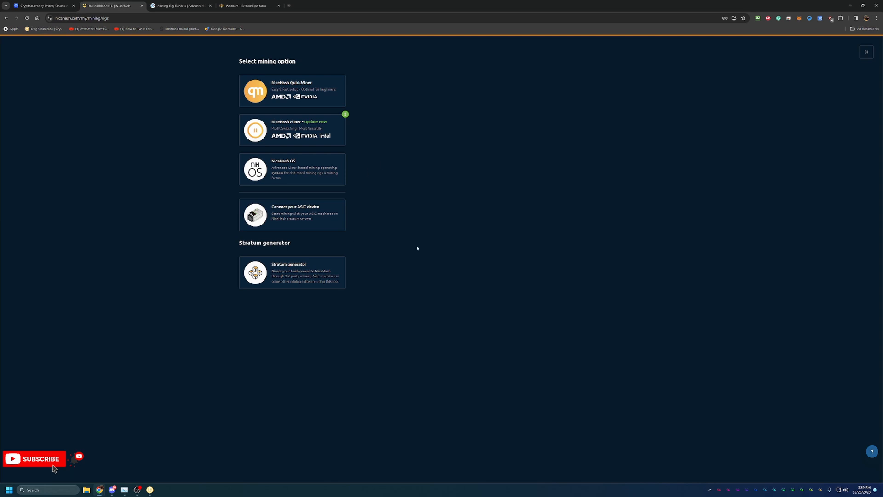
pyautogui.moveTo(371, 222)
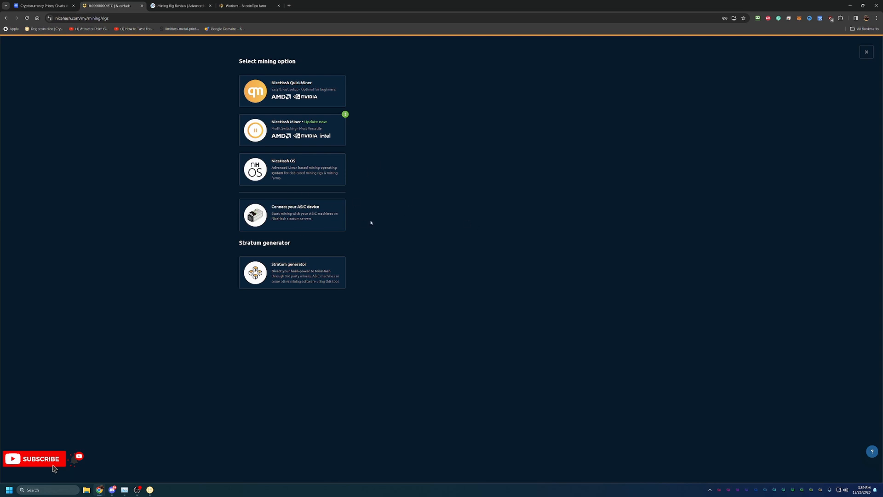
pyautogui.moveTo(359, 220)
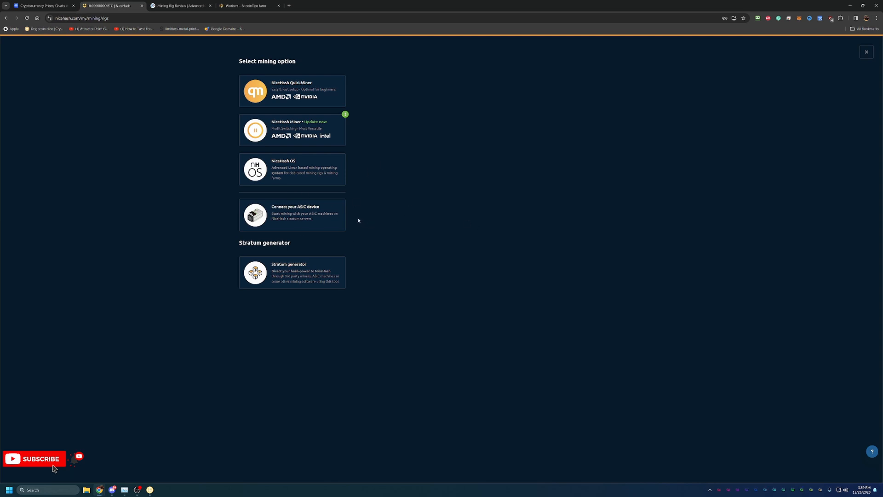
pyautogui.moveTo(176, 81)
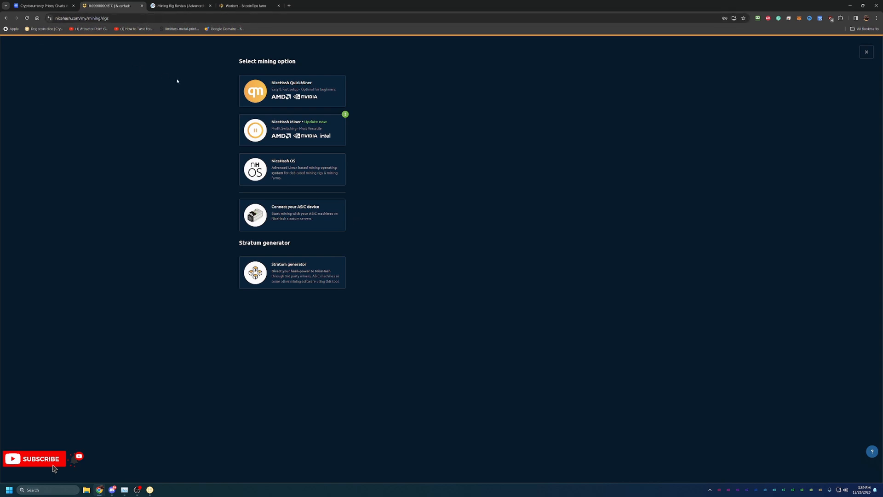
pyautogui.click(866, 52)
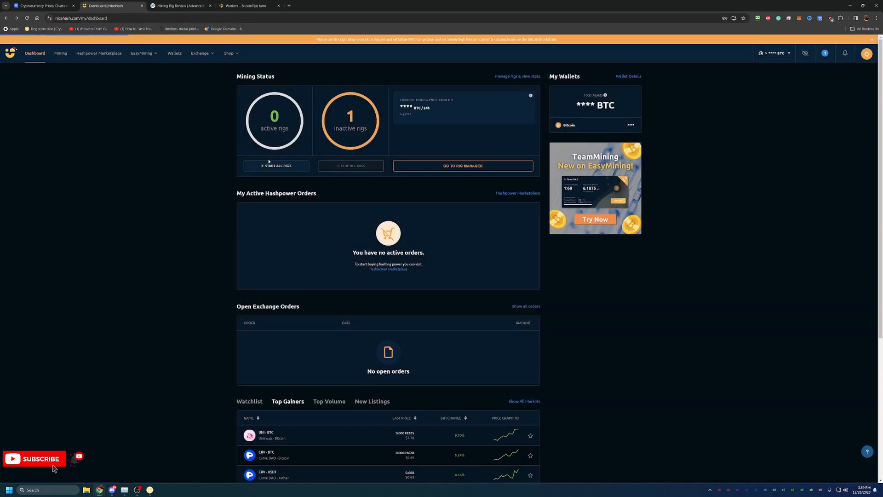
pyautogui.moveTo(248, 183)
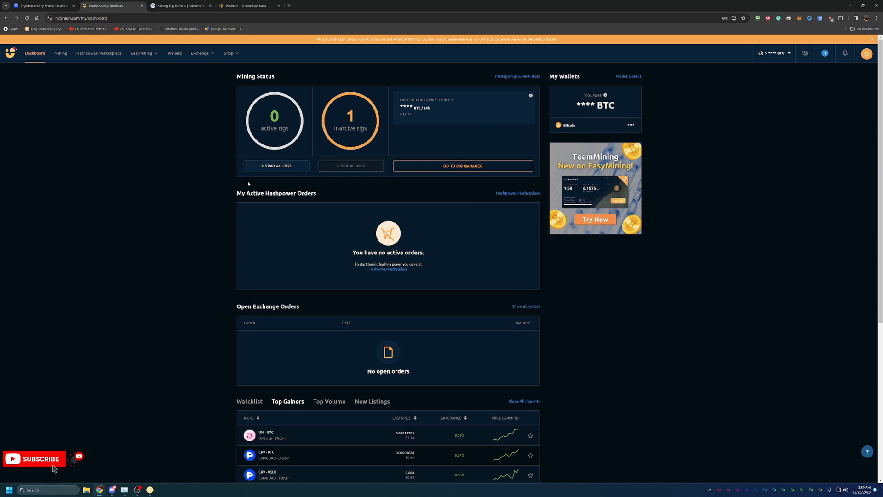
pyautogui.moveTo(143, 181)
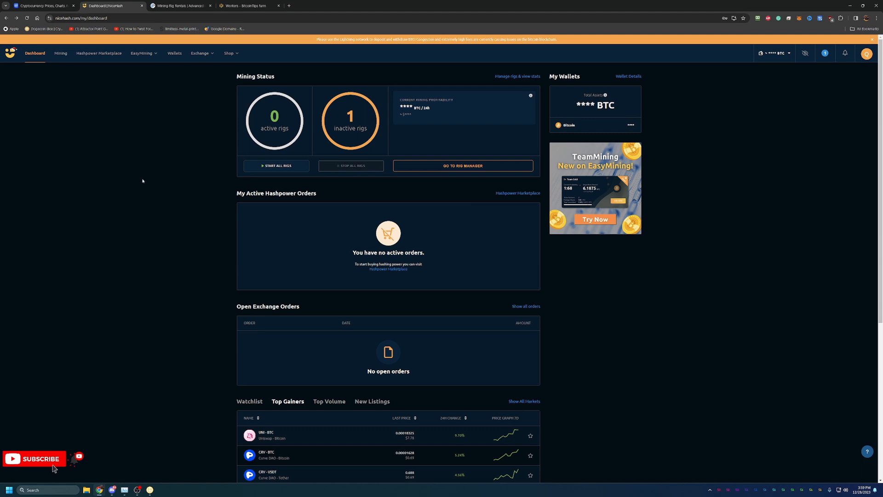
pyautogui.moveTo(296, 174)
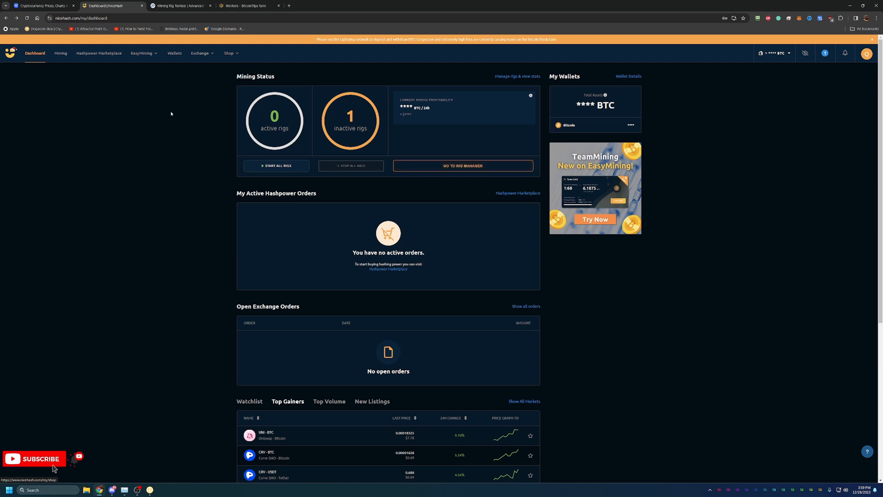
pyautogui.click(179, 5)
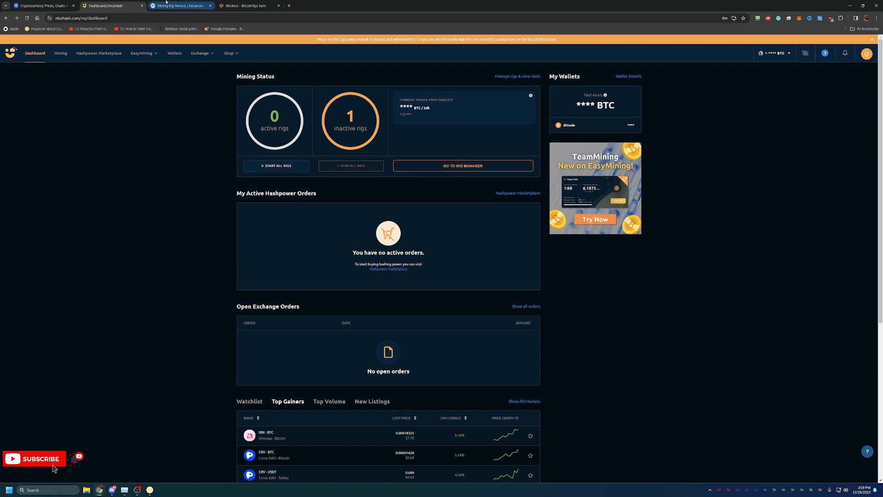
# - Switch to the Mining Rig Rentals tab to view its hashpower rental homepage
pyautogui.click(179, 6)
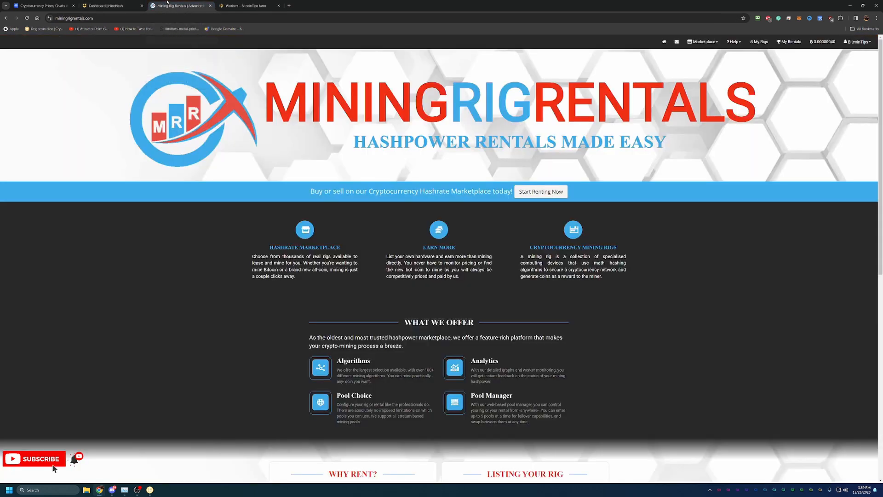
pyautogui.moveTo(202, 283)
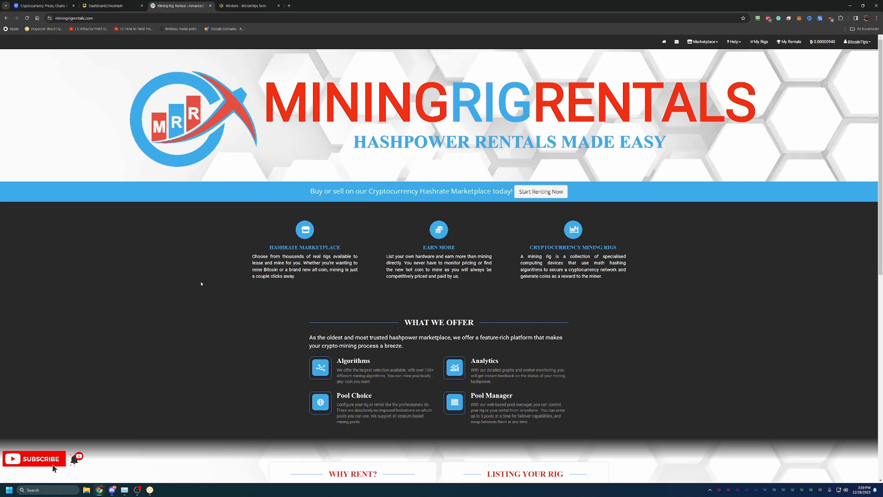
pyautogui.moveTo(799, 113)
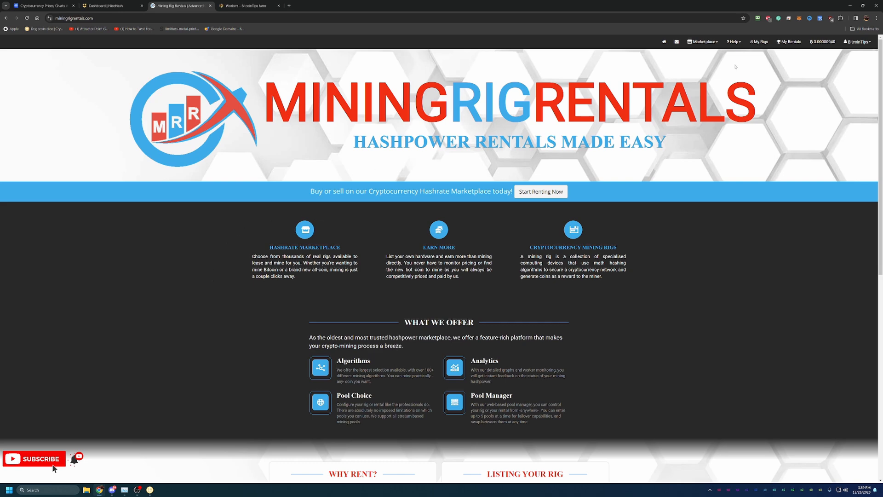
pyautogui.moveTo(710, 62)
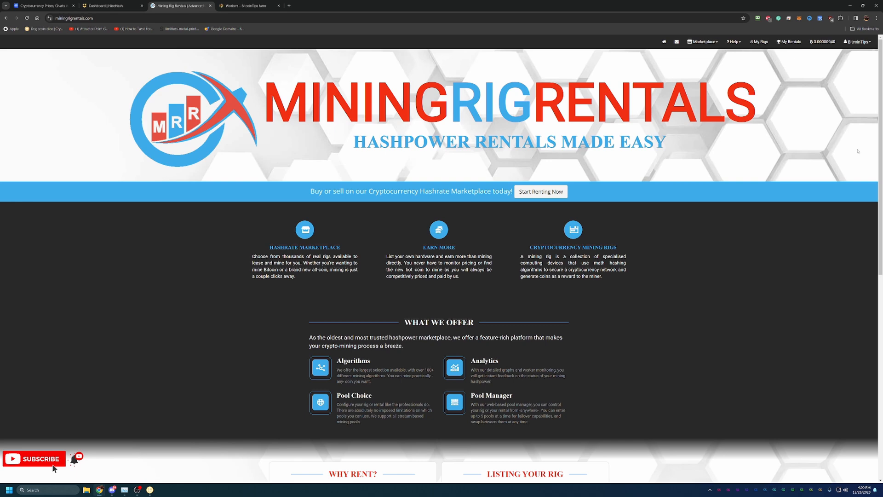
pyautogui.moveTo(826, 112)
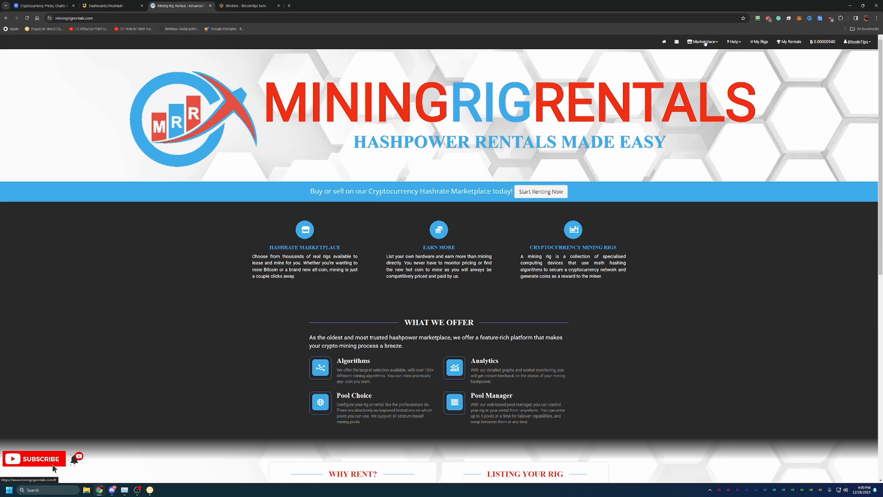
# - Filter Marketplace algorithms by 'SH' and open the Sha256 rig listings (364 rigs)
pyautogui.click(702, 42)
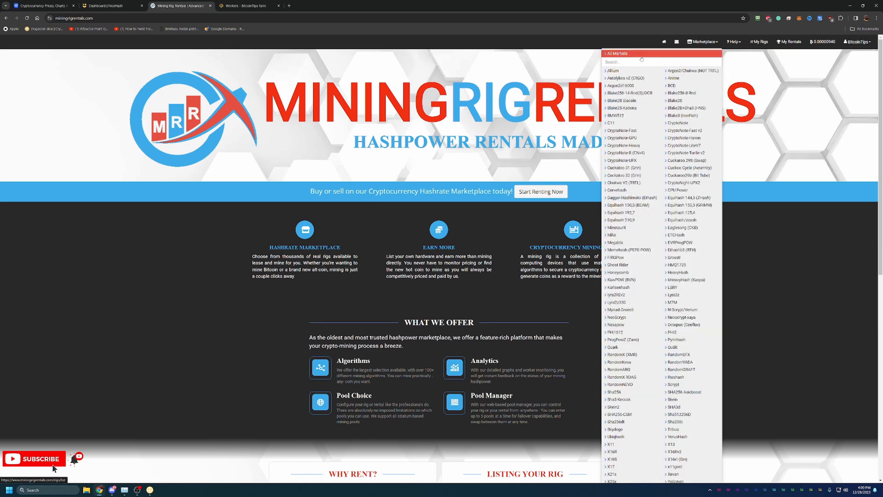
pyautogui.moveTo(631, 467)
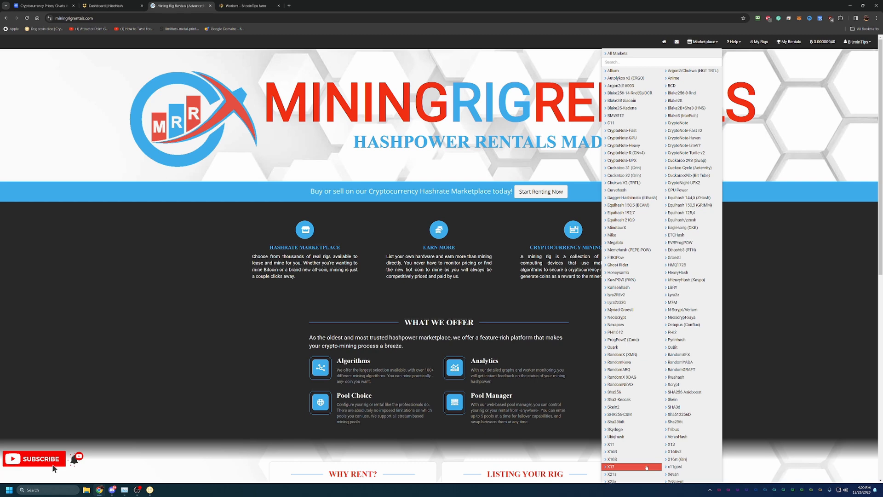
pyautogui.moveTo(702, 340)
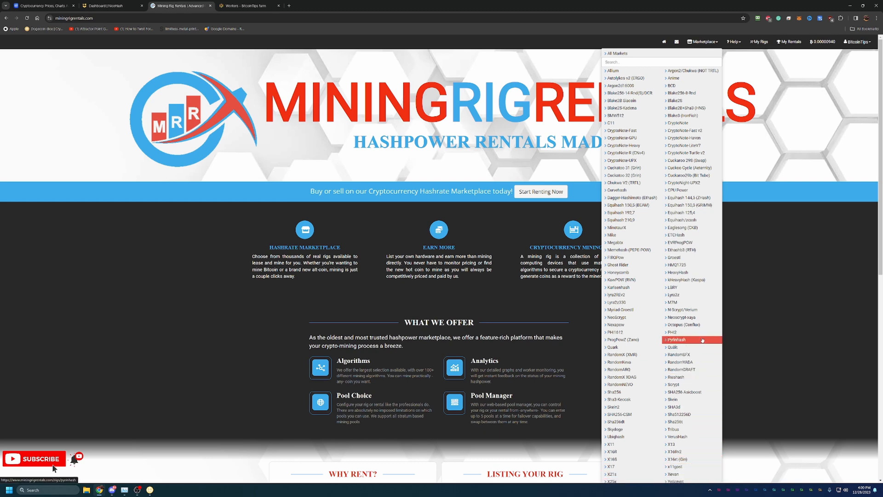
pyautogui.moveTo(690, 332)
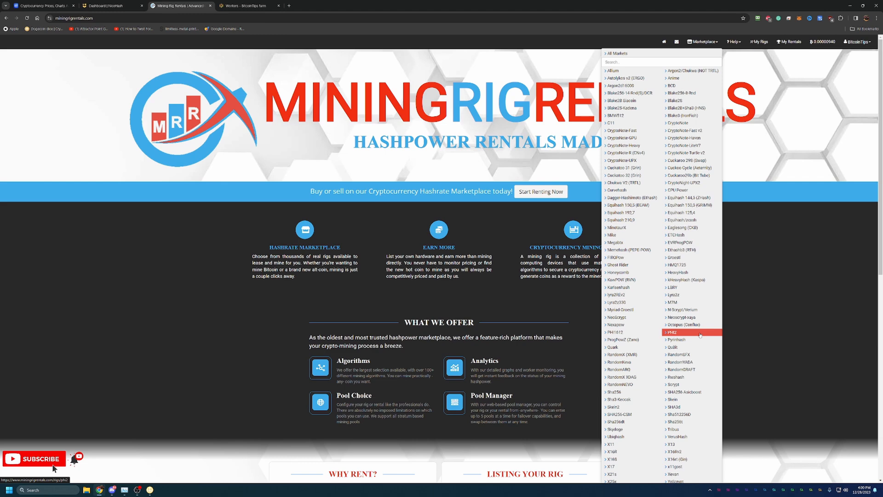
pyautogui.moveTo(701, 399)
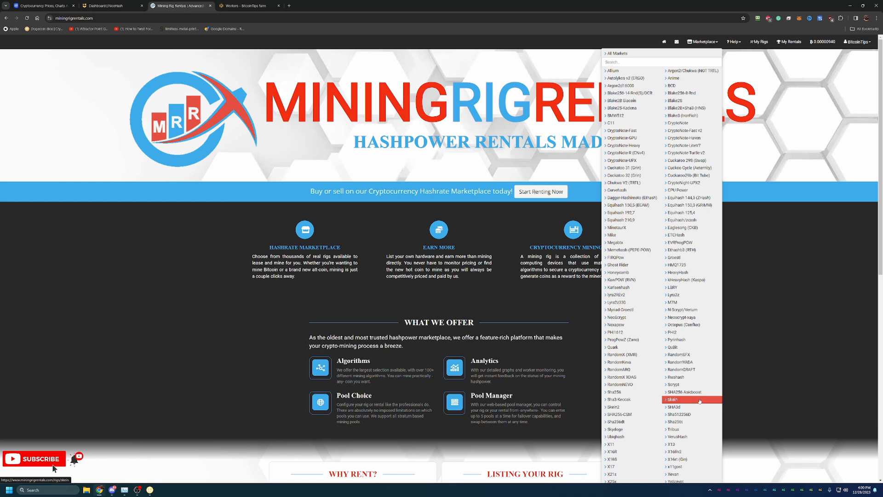
pyautogui.moveTo(692, 377)
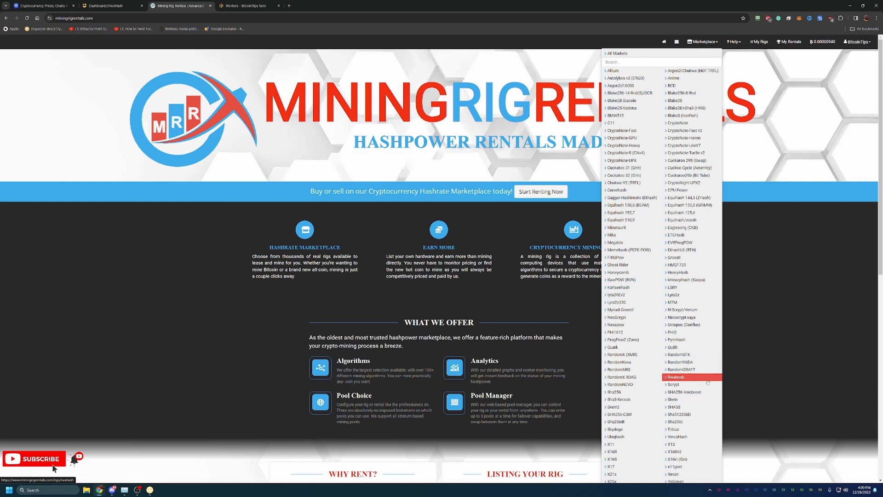
pyautogui.moveTo(692, 332)
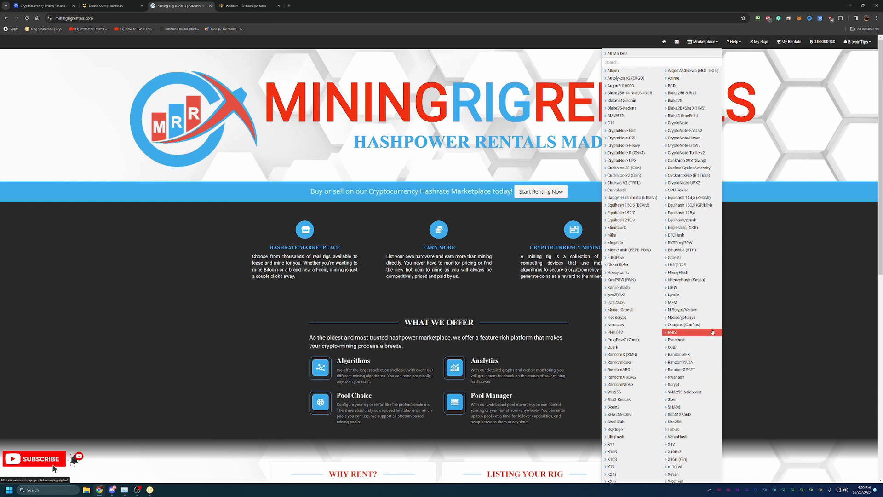
pyautogui.moveTo(631, 228)
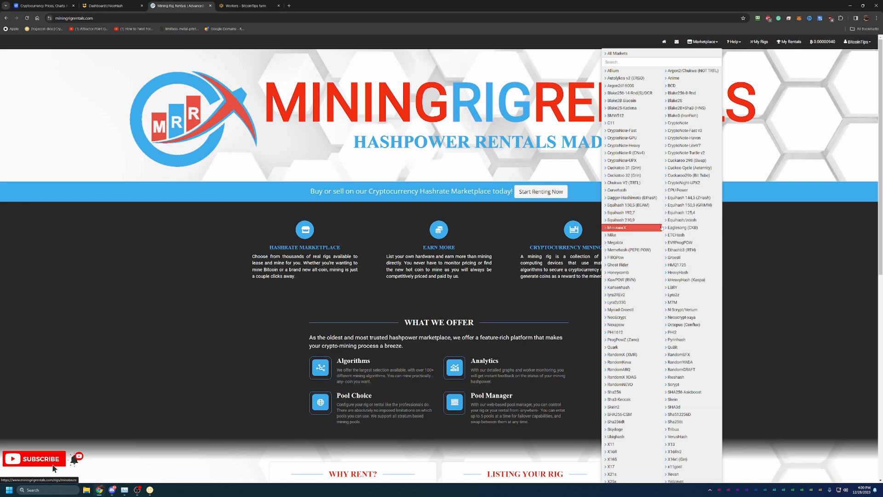
pyautogui.scroll(-3)
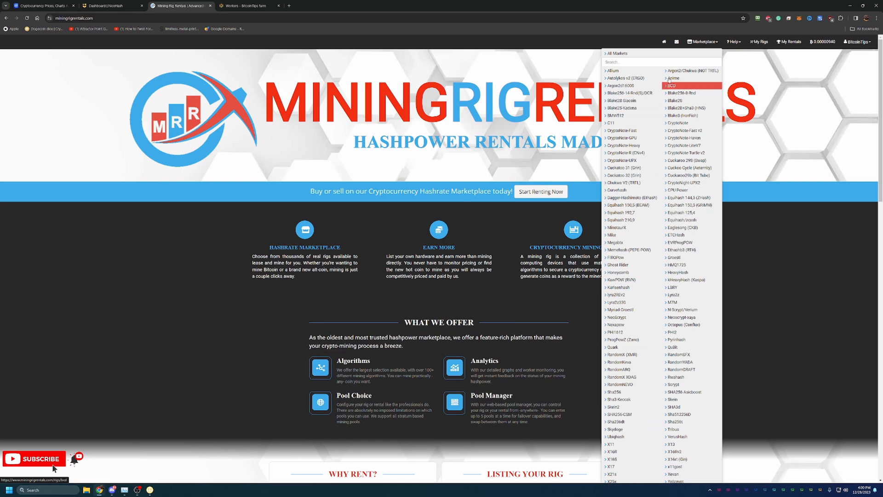
pyautogui.write('SH')
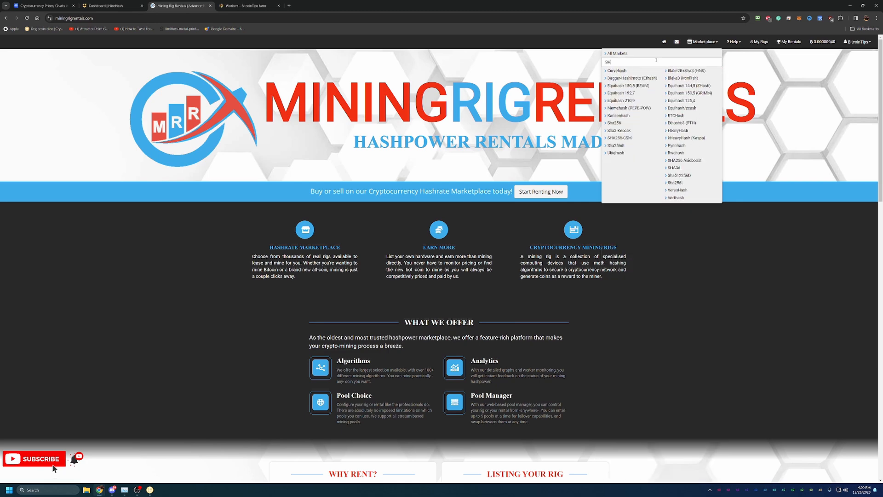
pyautogui.click(616, 123)
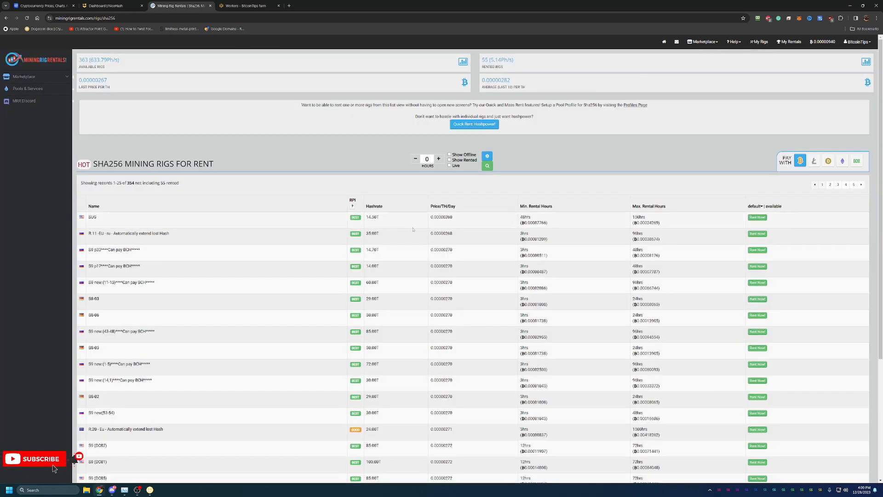
pyautogui.moveTo(303, 209)
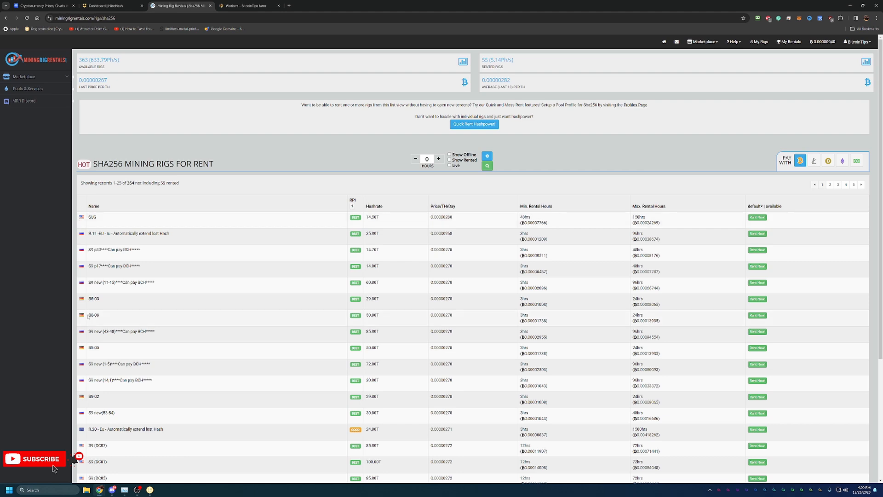
pyautogui.moveTo(128, 336)
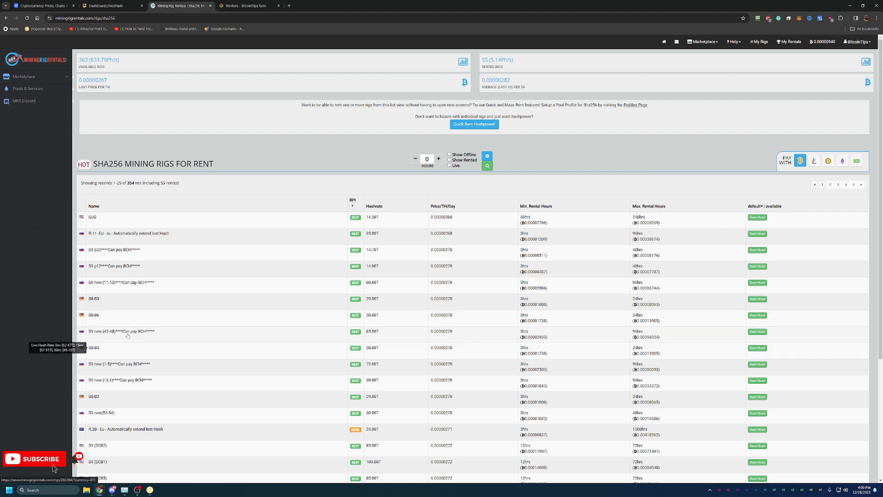
pyautogui.moveTo(182, 276)
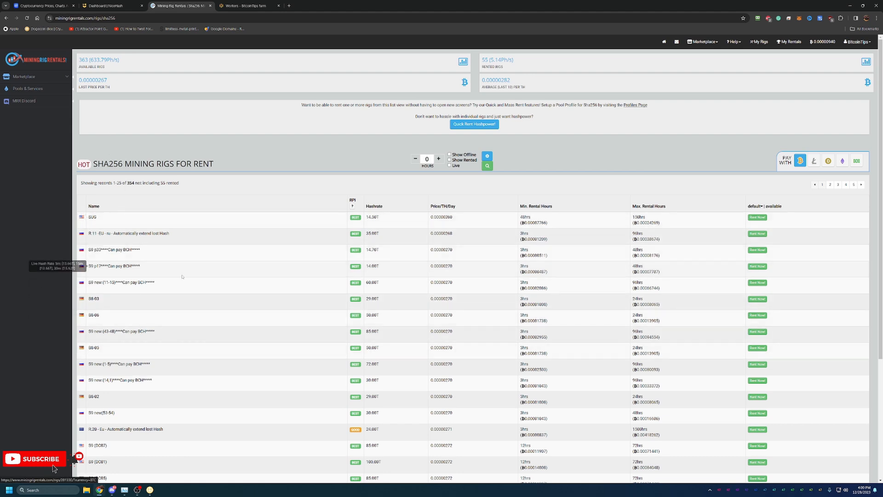
pyautogui.moveTo(202, 337)
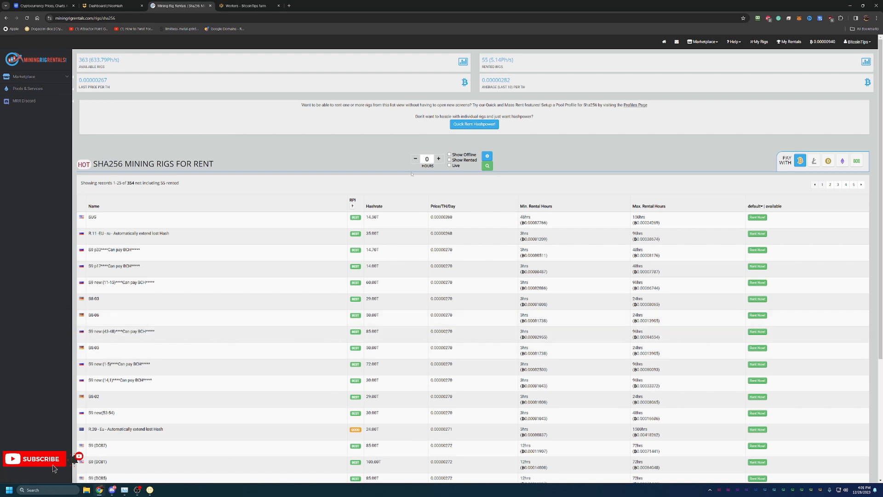
pyautogui.moveTo(353, 204)
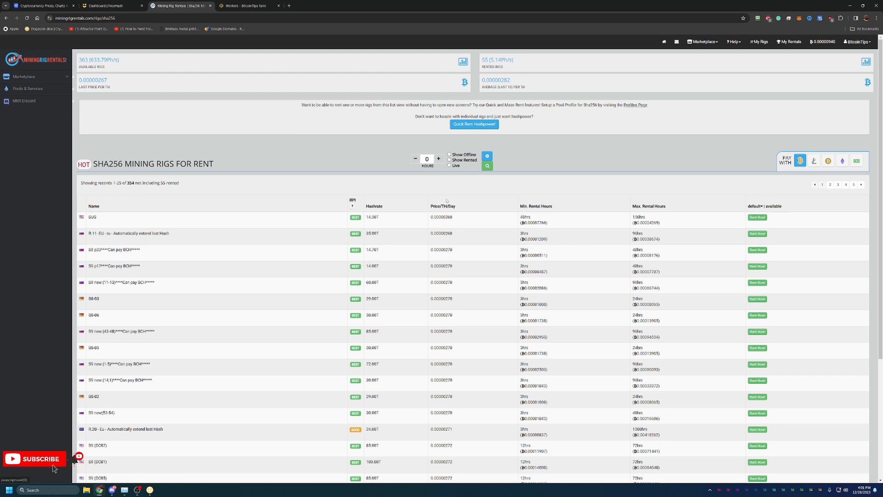
pyautogui.moveTo(451, 213)
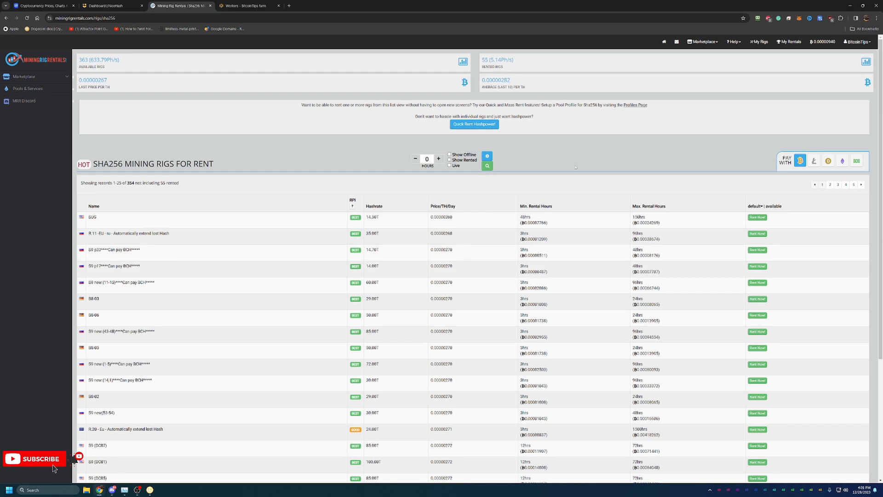
pyautogui.moveTo(682, 222)
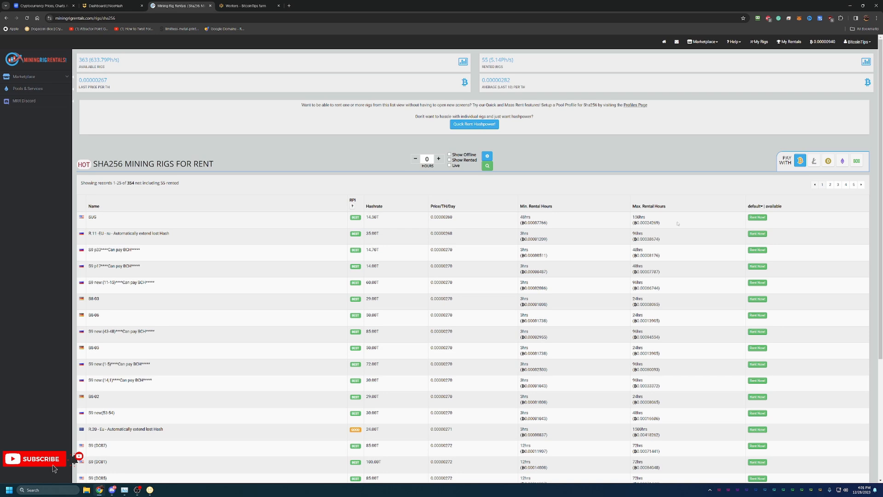
pyautogui.moveTo(8, 293)
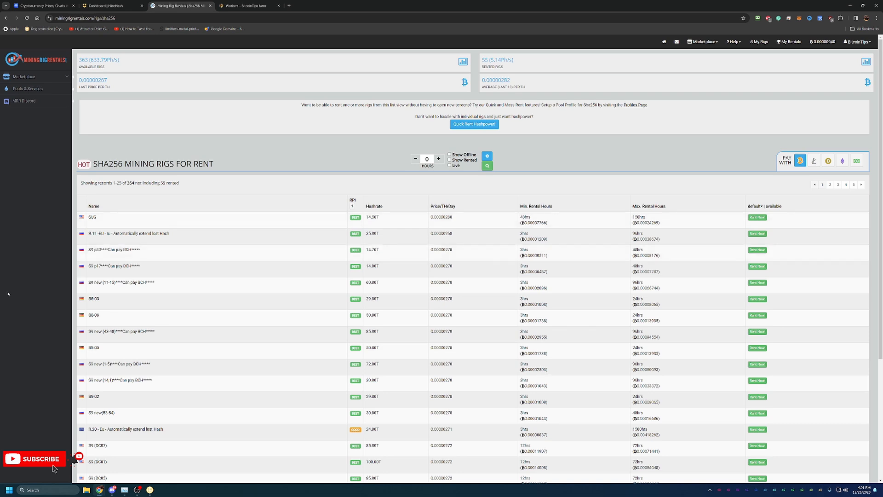
pyautogui.moveTo(116, 394)
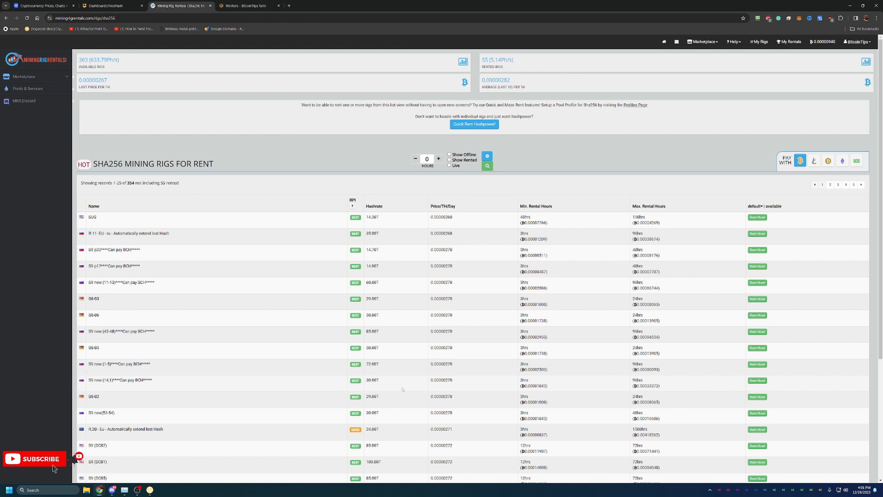
pyautogui.moveTo(803, 348)
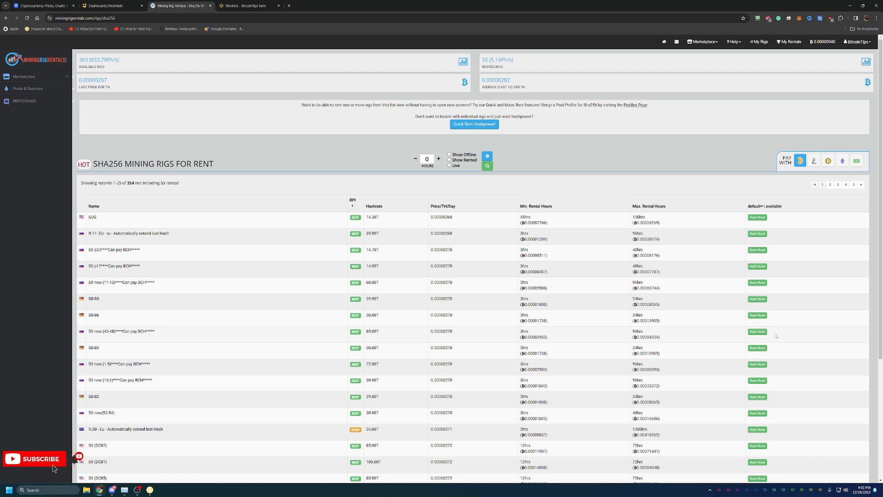
pyautogui.moveTo(488, 417)
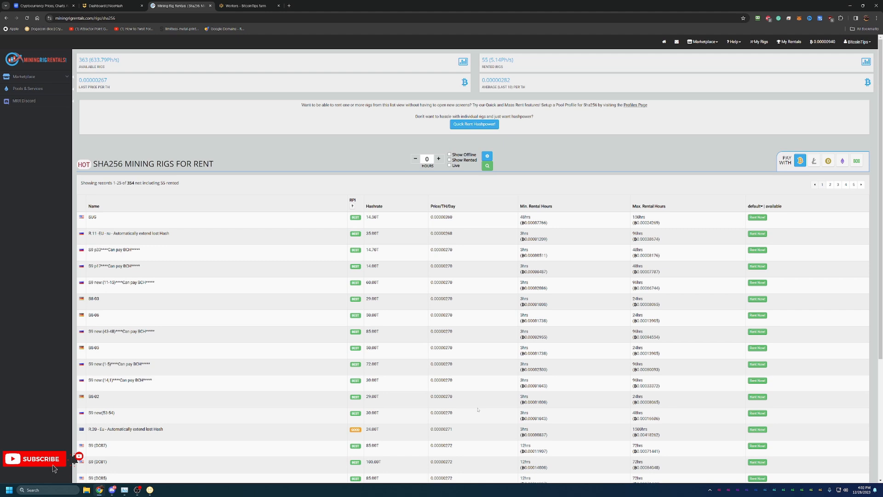
pyautogui.moveTo(467, 399)
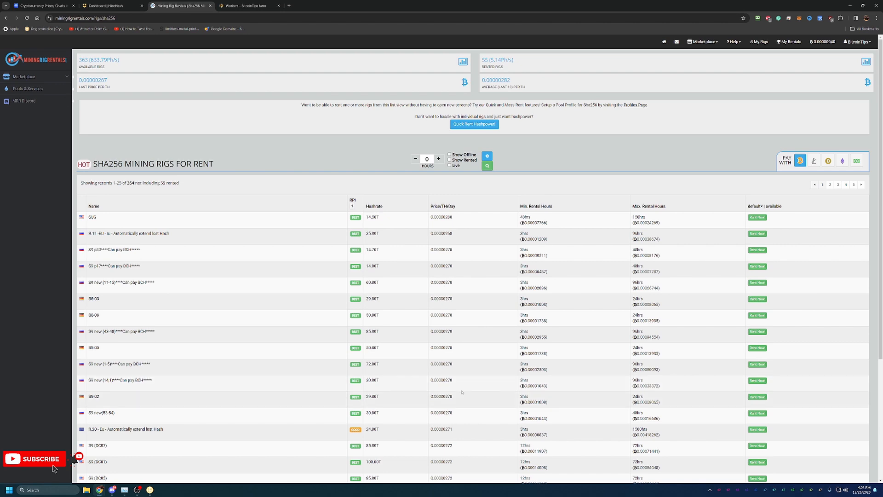
pyautogui.moveTo(474, 388)
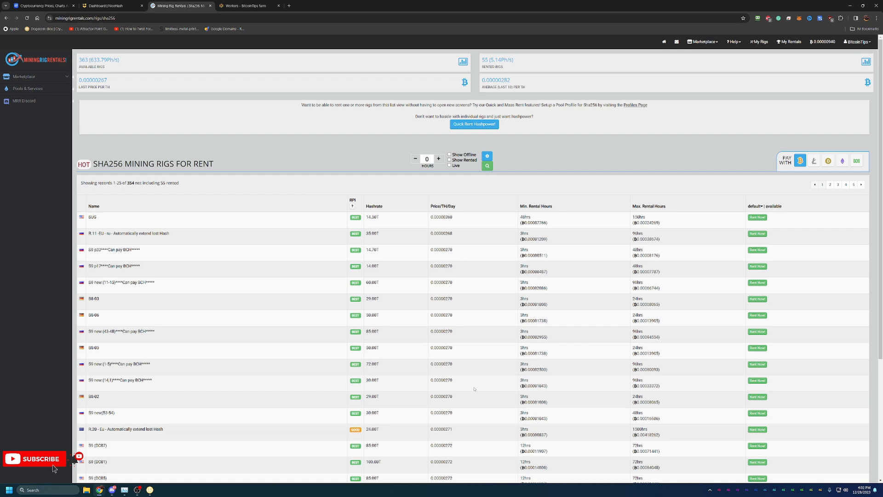
pyautogui.moveTo(464, 391)
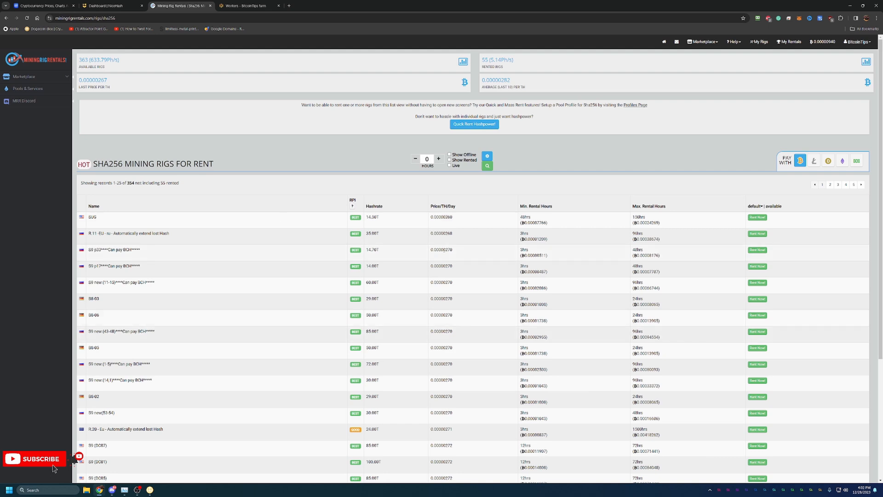
pyautogui.moveTo(578, 173)
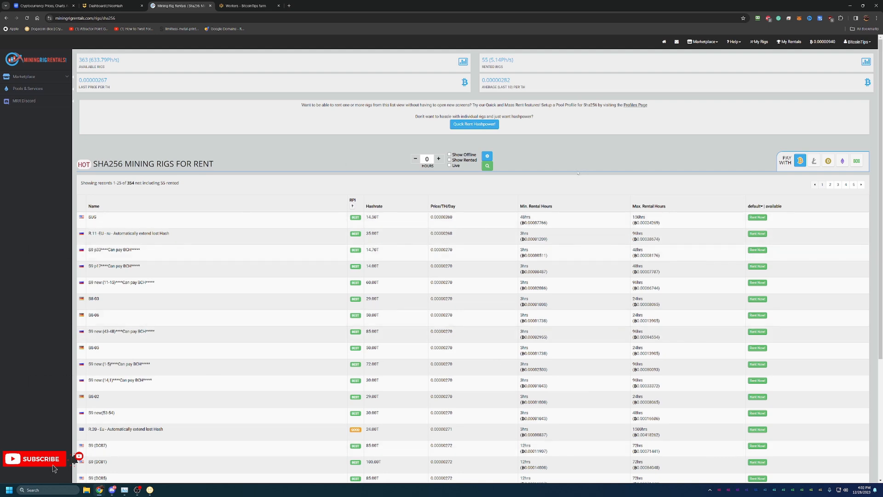
pyautogui.moveTo(585, 131)
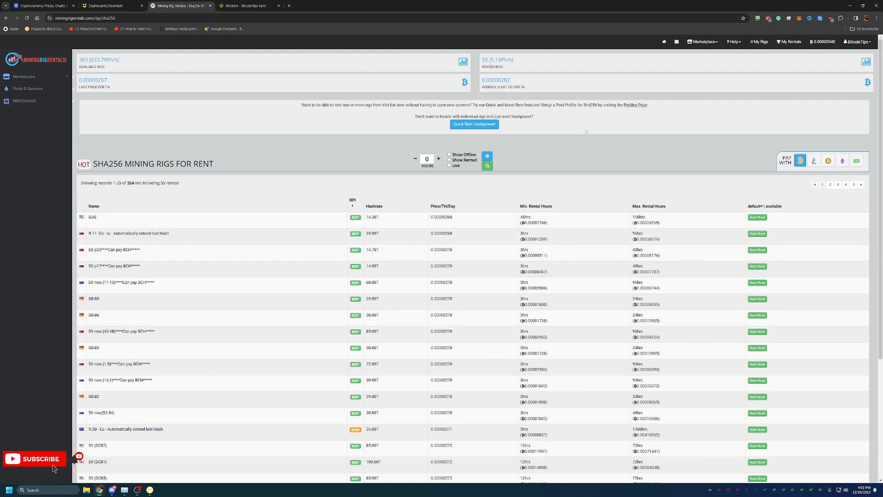
pyautogui.moveTo(612, 163)
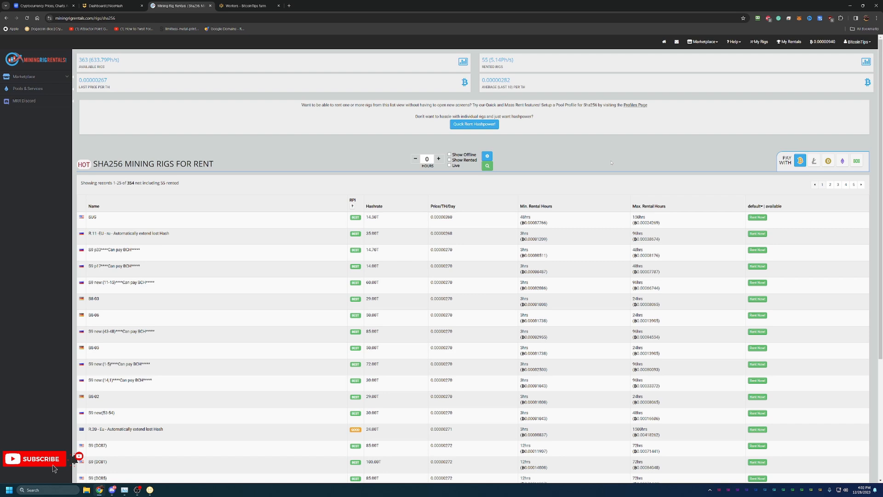
pyautogui.click(702, 41)
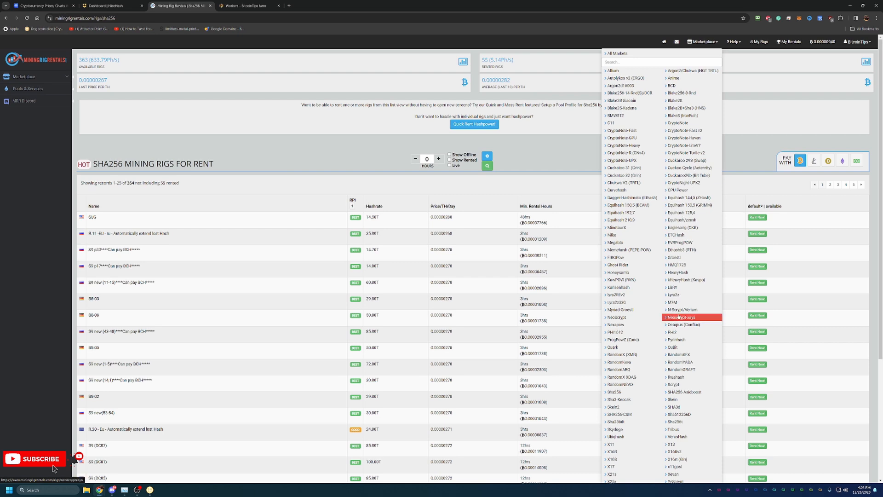
pyautogui.moveTo(692, 325)
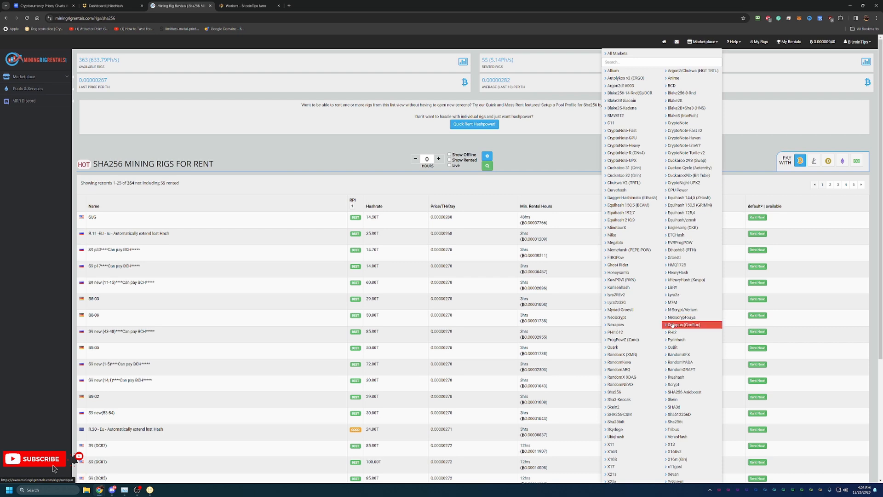
pyautogui.moveTo(544, 249)
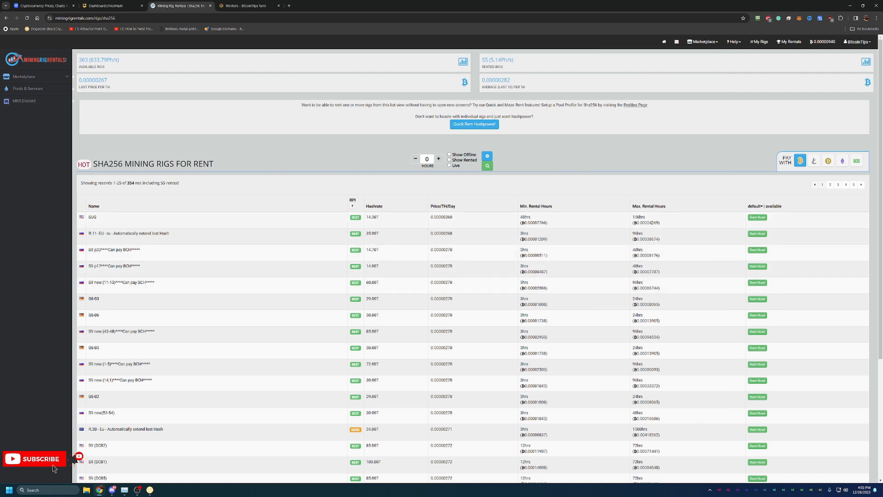
pyautogui.moveTo(639, 154)
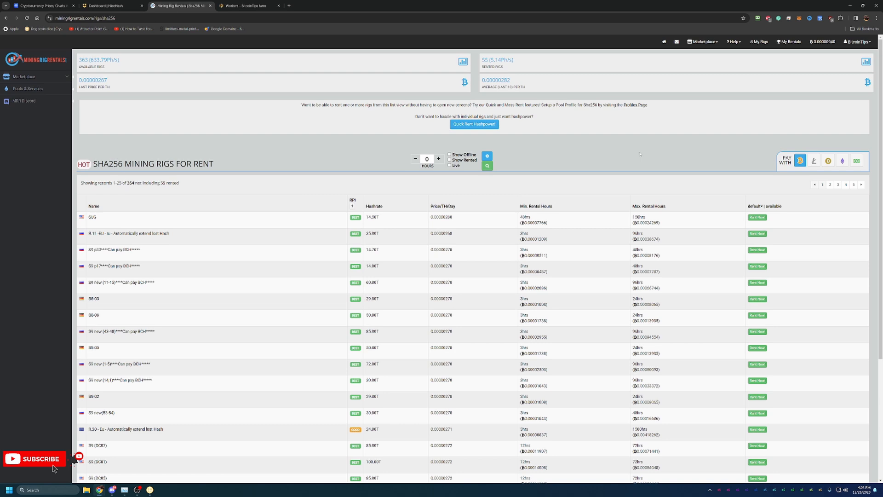
pyautogui.moveTo(326, 91)
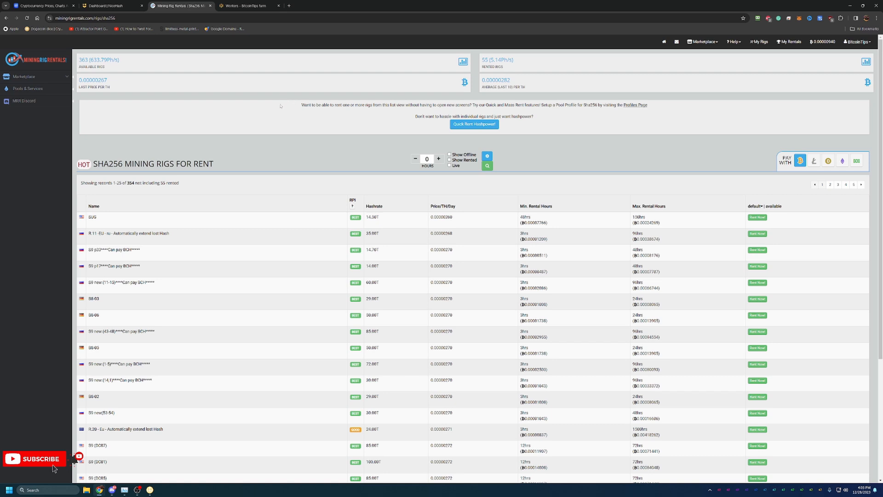
pyautogui.moveTo(346, 98)
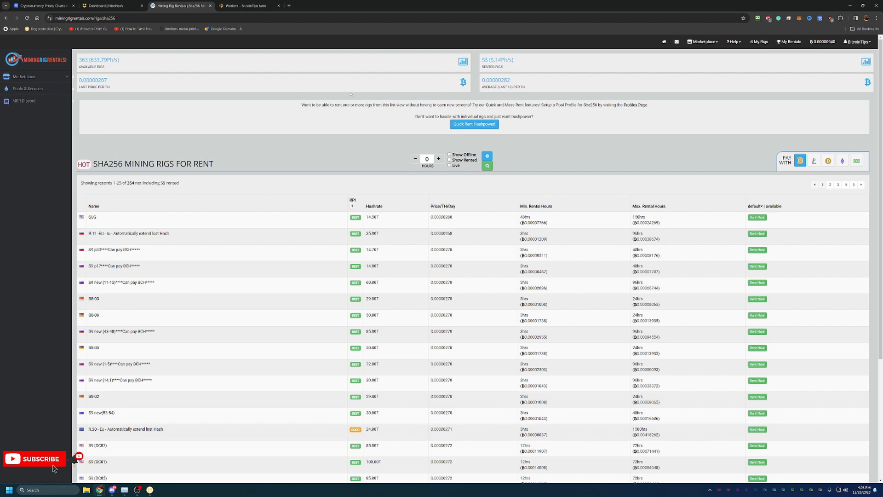
# - Switch to the HiveOS BitcoinTips farm dashboard showing 2 workers and 7 GPUs
pyautogui.click(248, 5)
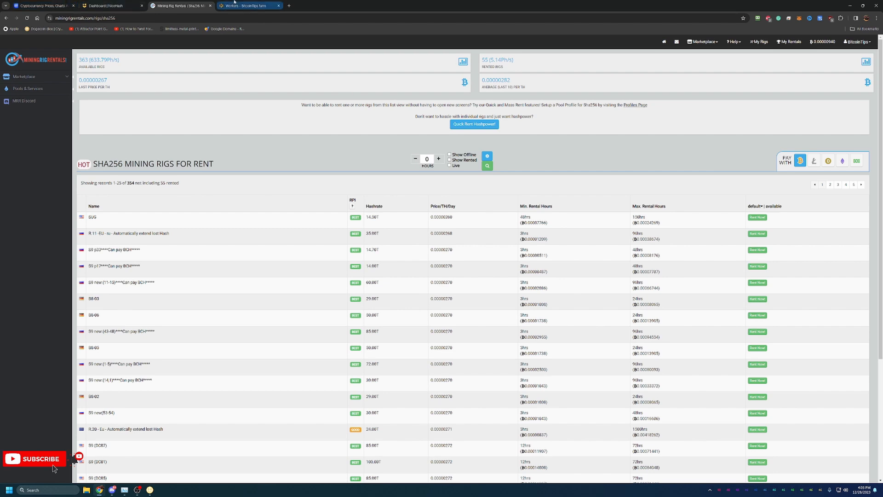
pyautogui.click(248, 5)
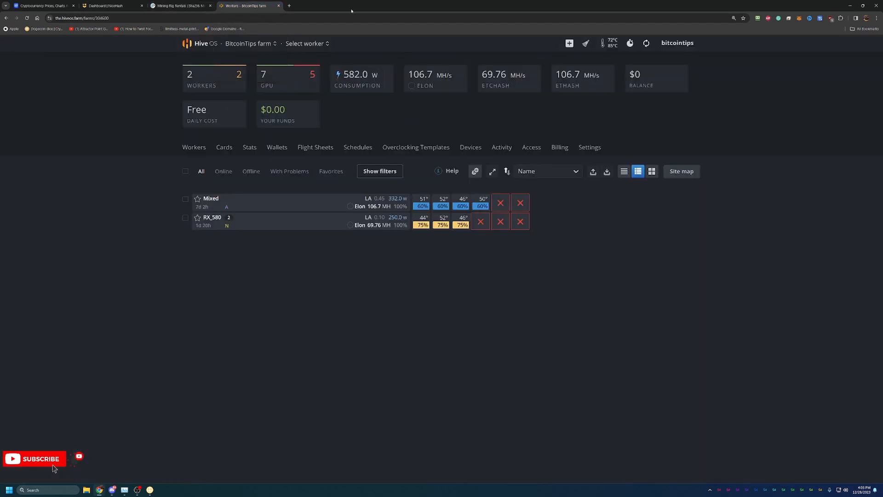
pyautogui.moveTo(676, 245)
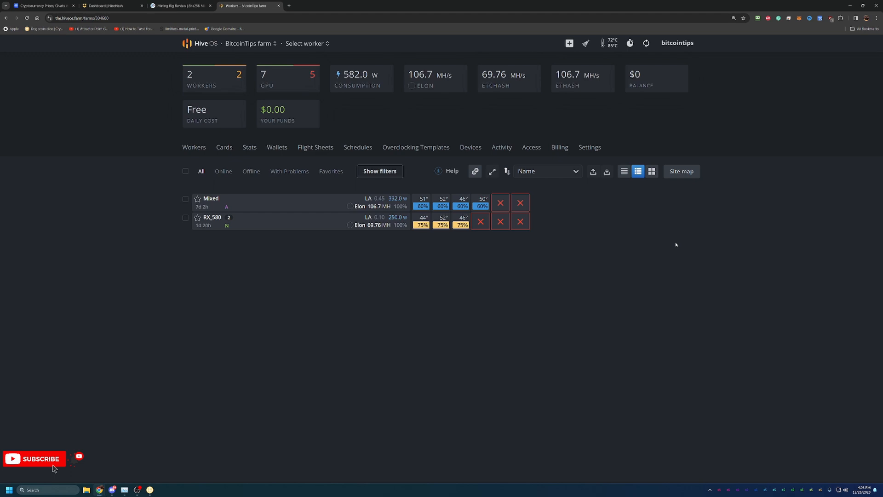
pyautogui.moveTo(640, 181)
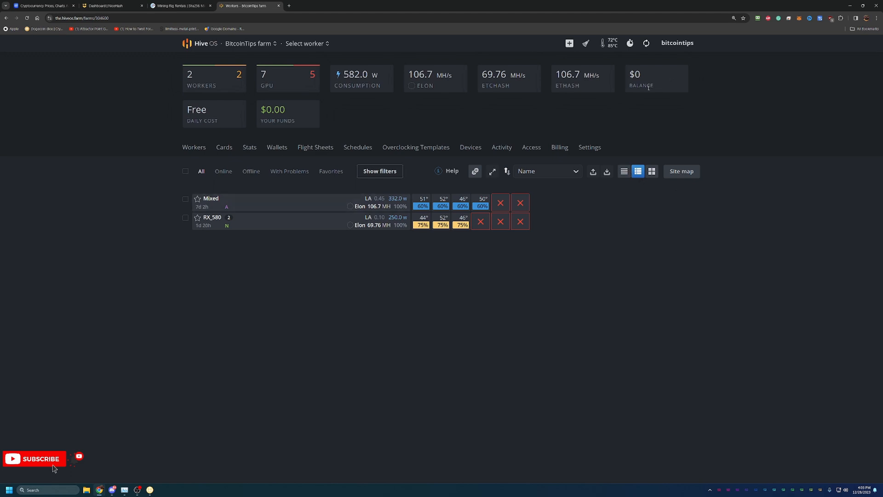
pyautogui.moveTo(505, 288)
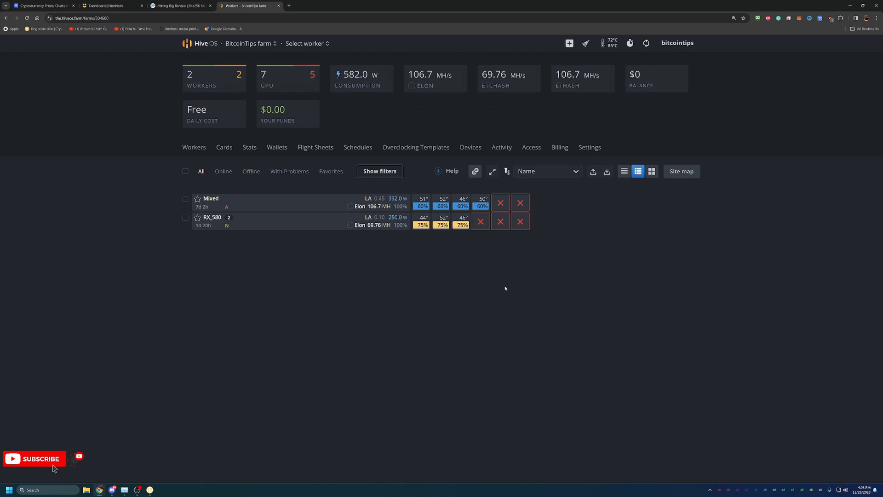
pyautogui.moveTo(493, 286)
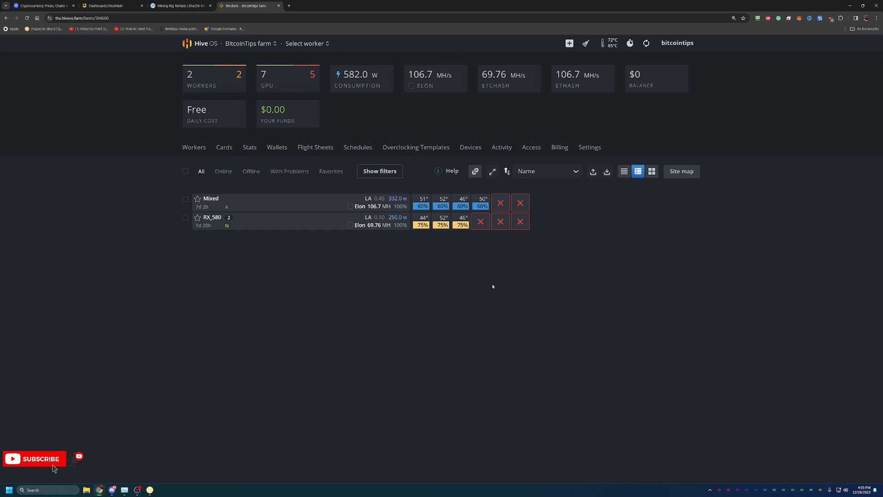
pyautogui.moveTo(341, 230)
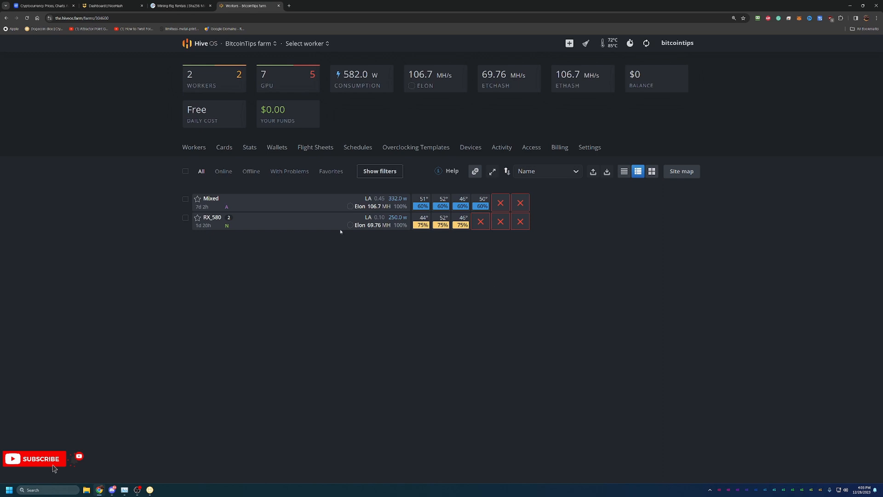
pyautogui.moveTo(404, 266)
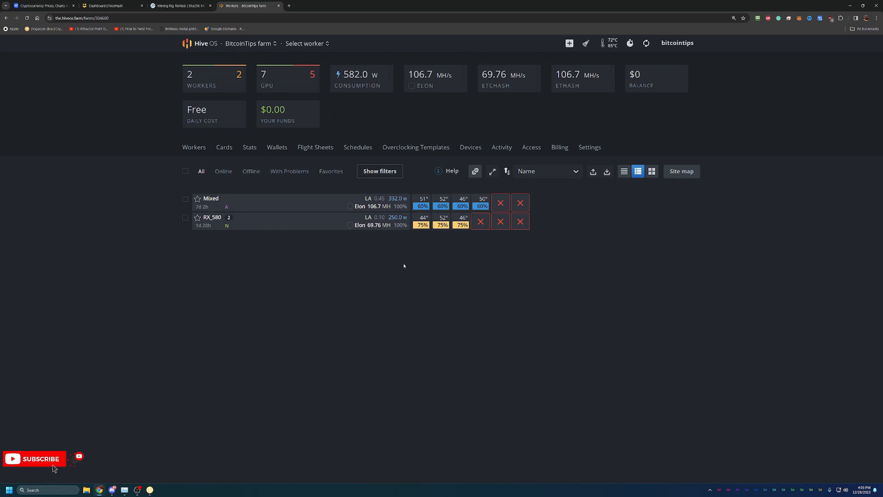
pyautogui.moveTo(307, 261)
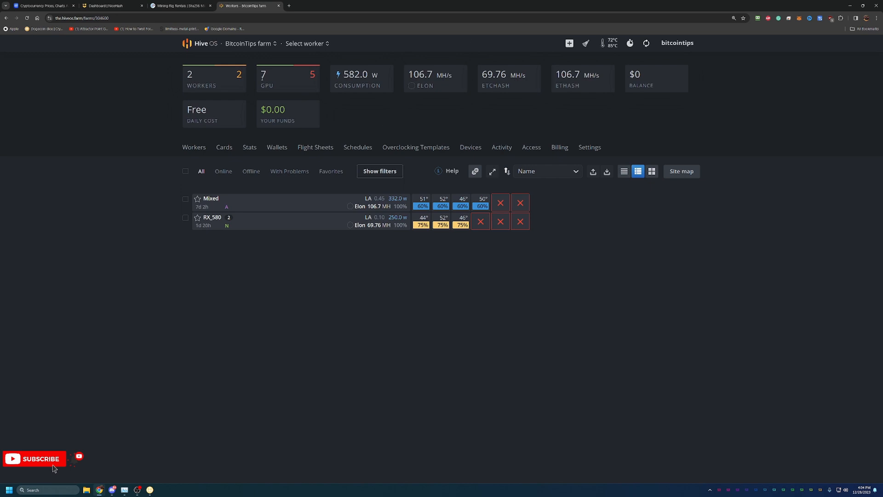
pyautogui.moveTo(469, 254)
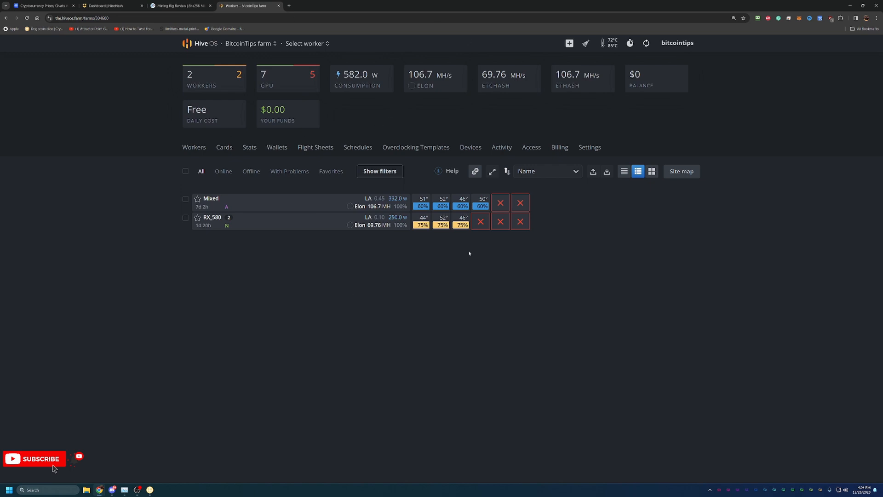
pyautogui.moveTo(351, 239)
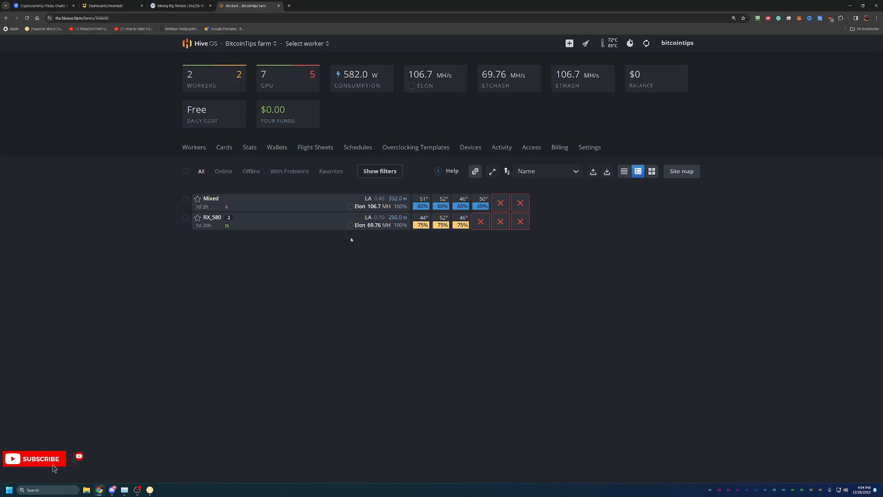
pyautogui.moveTo(345, 271)
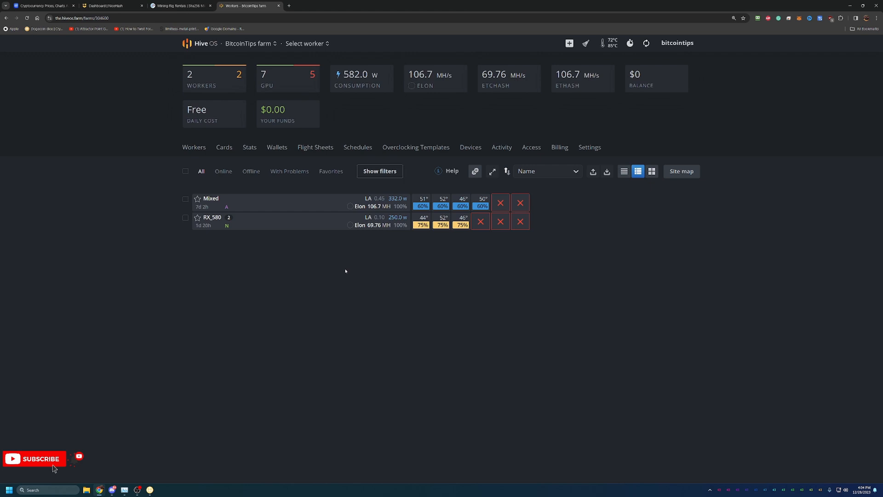
pyautogui.moveTo(594, 327)
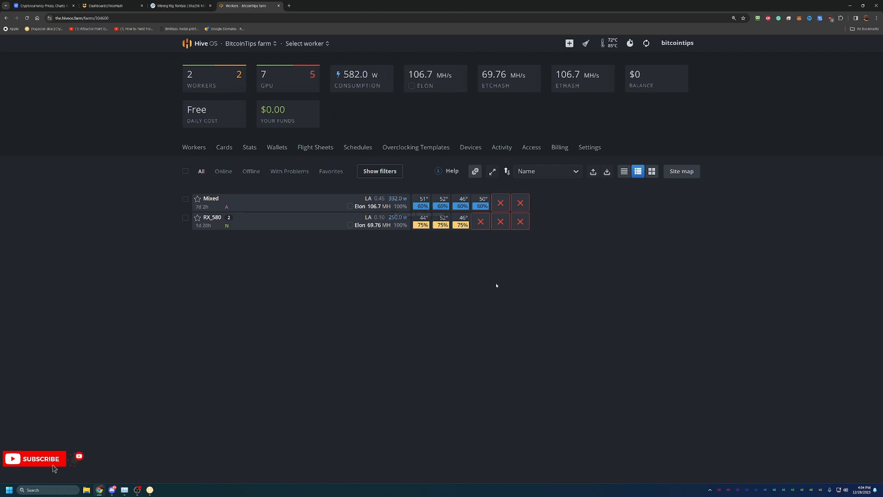
pyautogui.moveTo(603, 322)
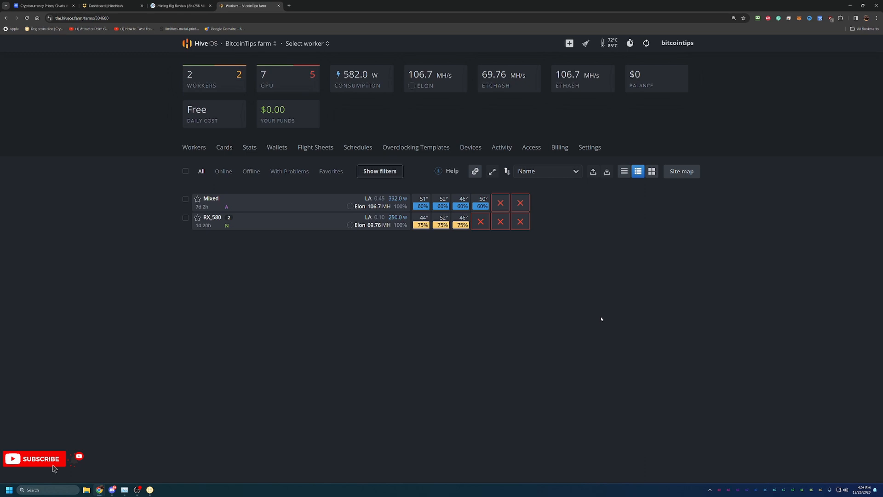
pyautogui.moveTo(599, 287)
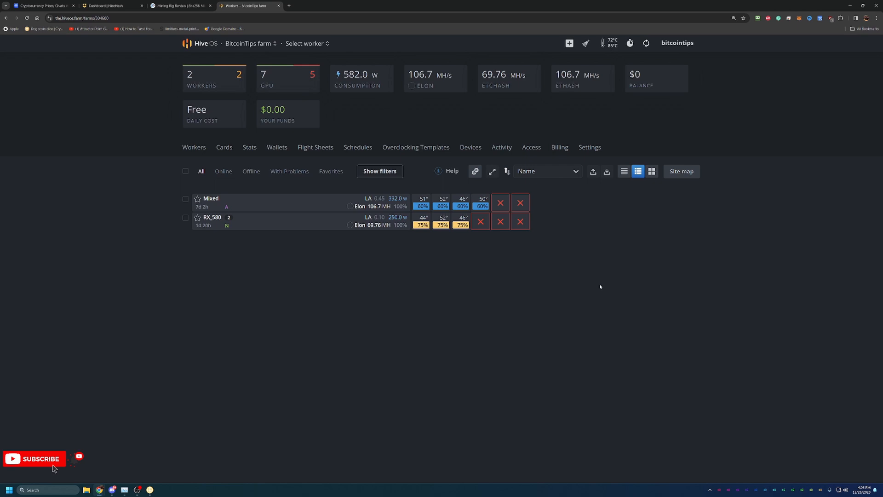
pyautogui.moveTo(623, 273)
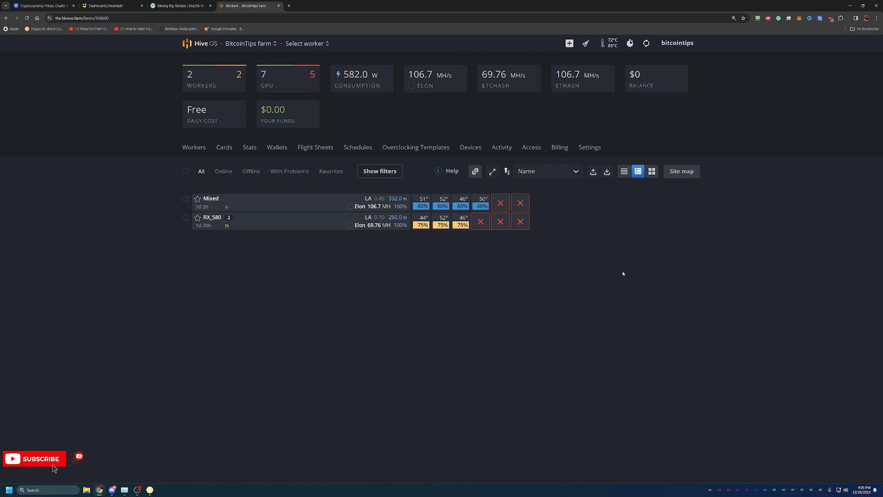
pyautogui.moveTo(725, 280)
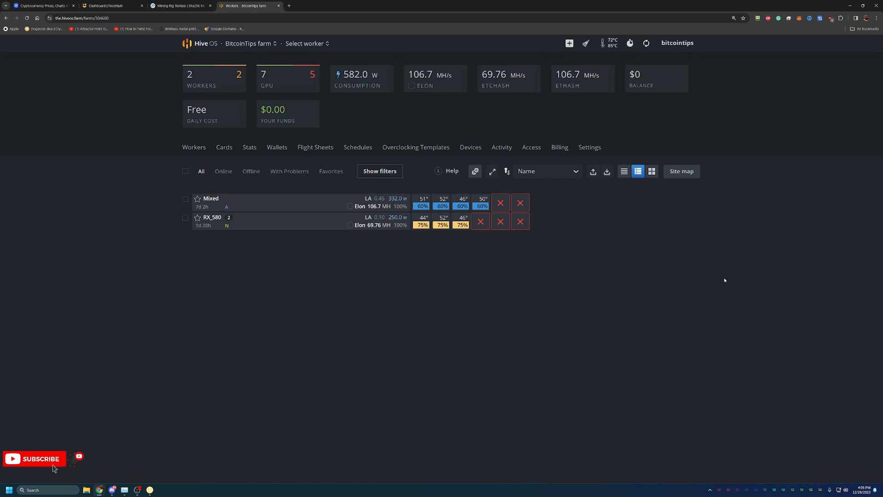